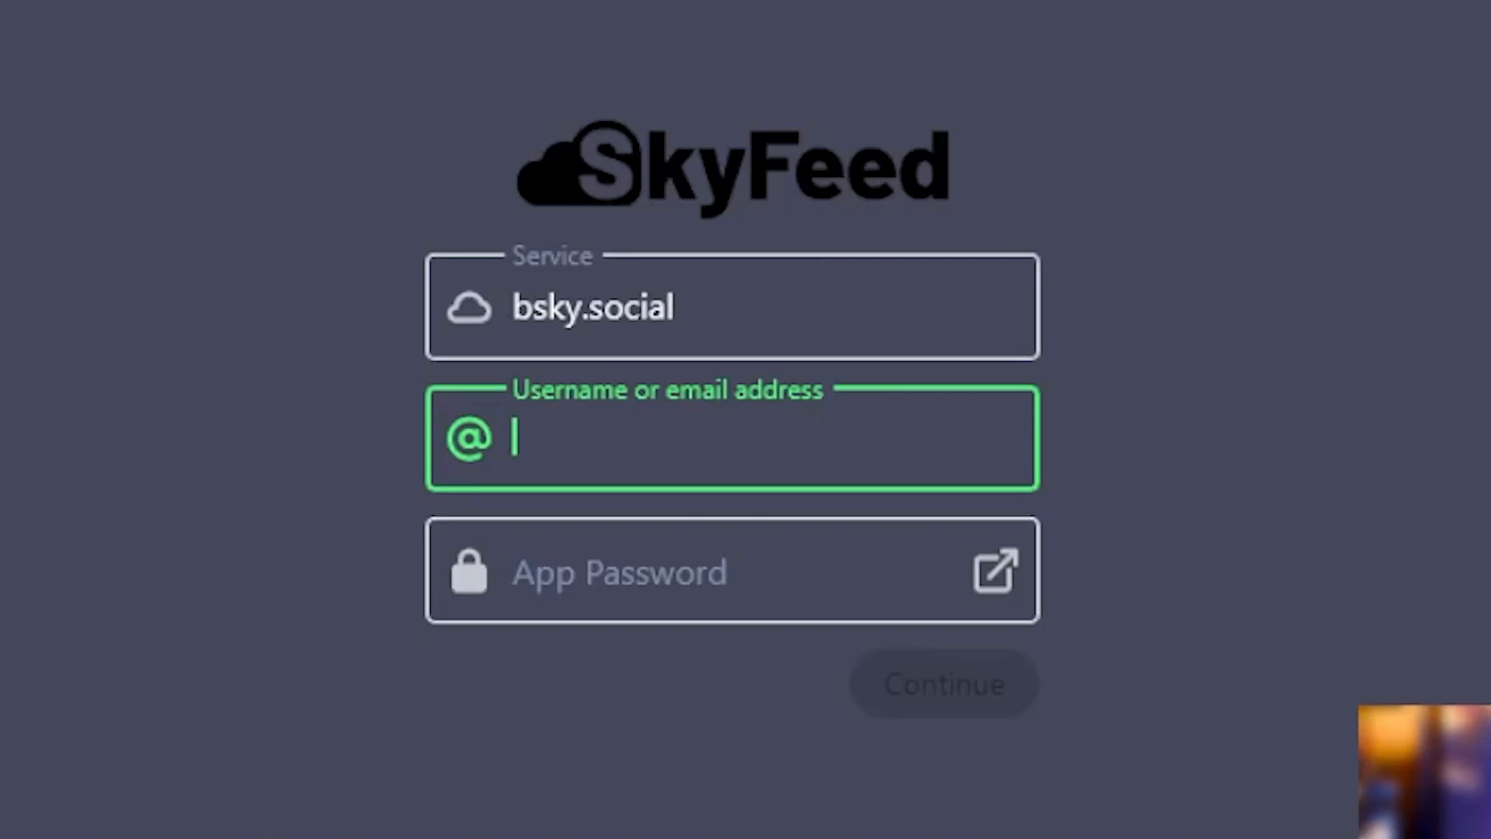
mouse_move(578, 326)
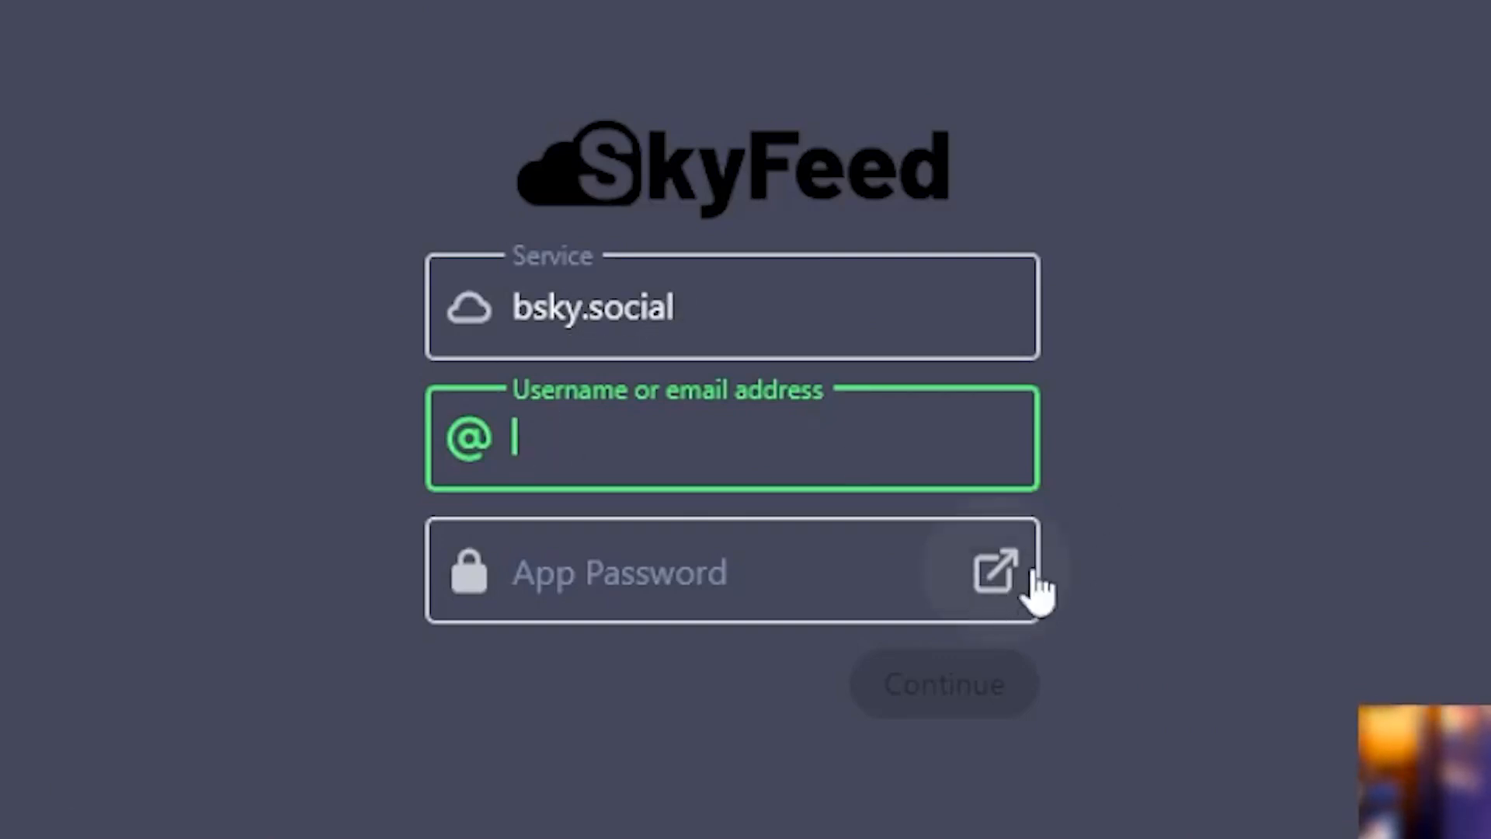
Follow the link beside the App Password field to Bluesky's app passwords page
click(993, 572)
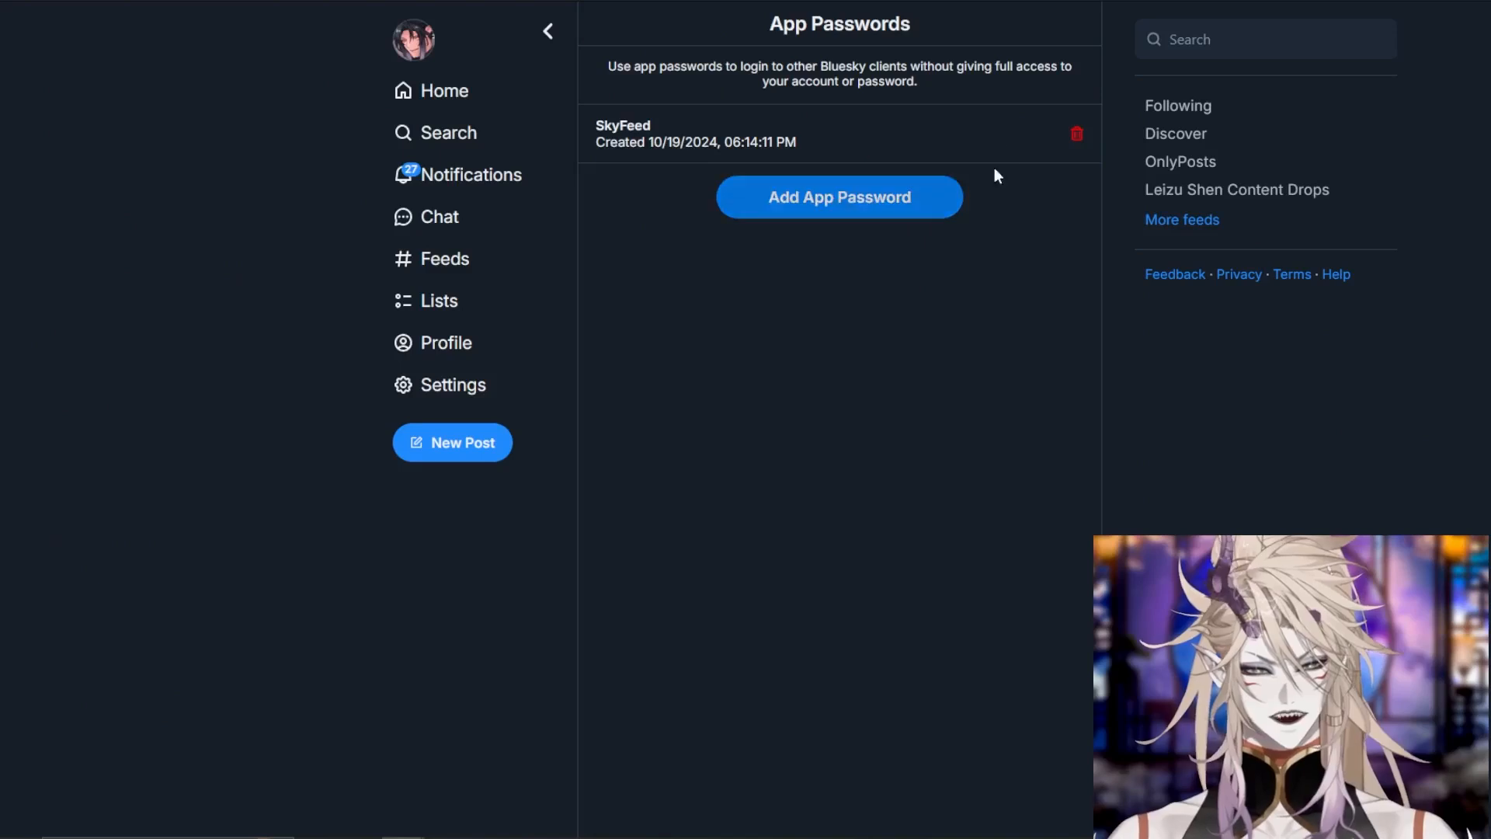
mouse_move(919, 270)
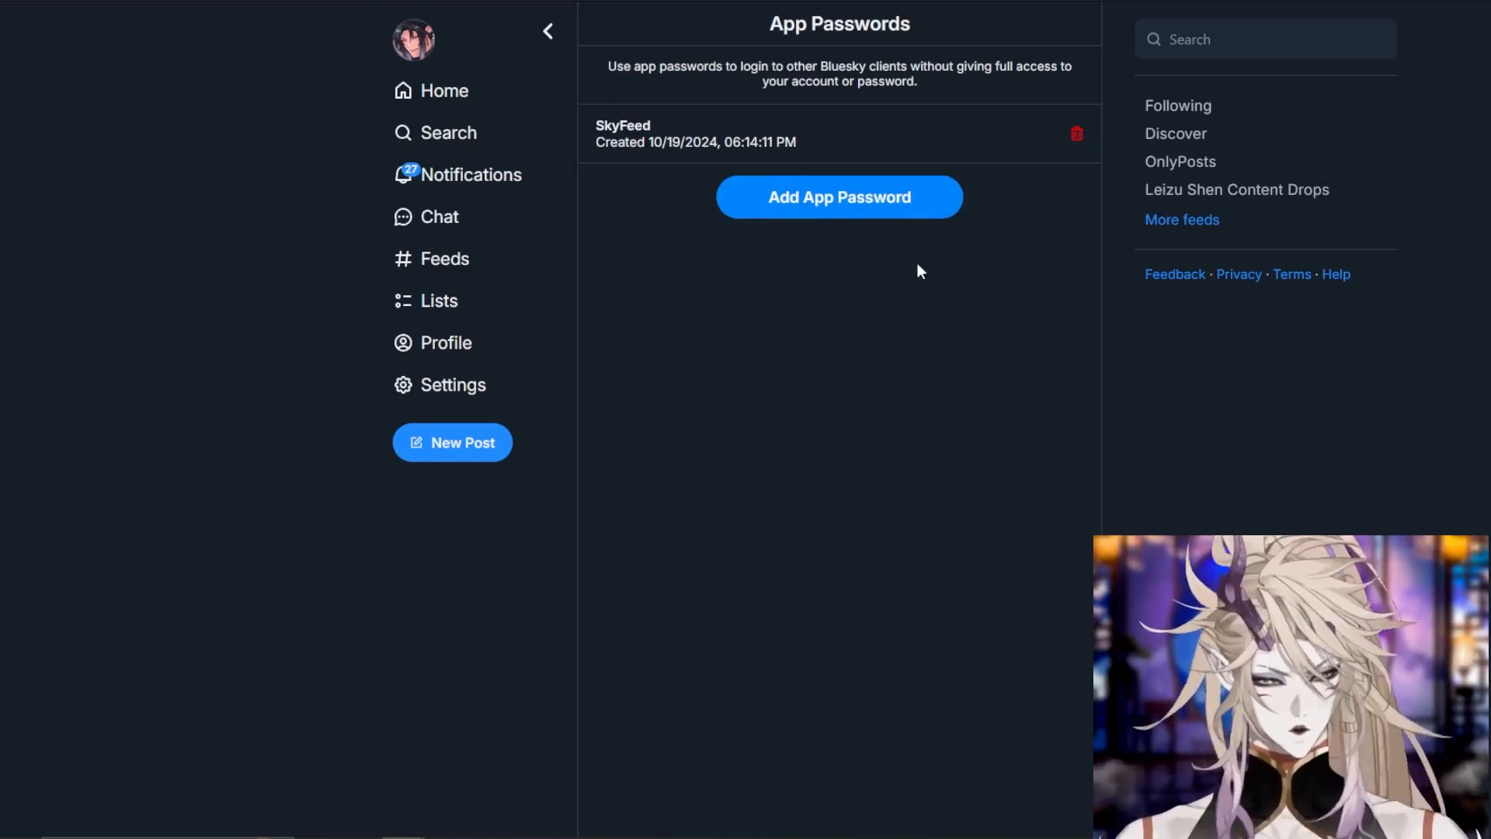
Add a new Bluesky app password named 'Skyfeed'
click(839, 197)
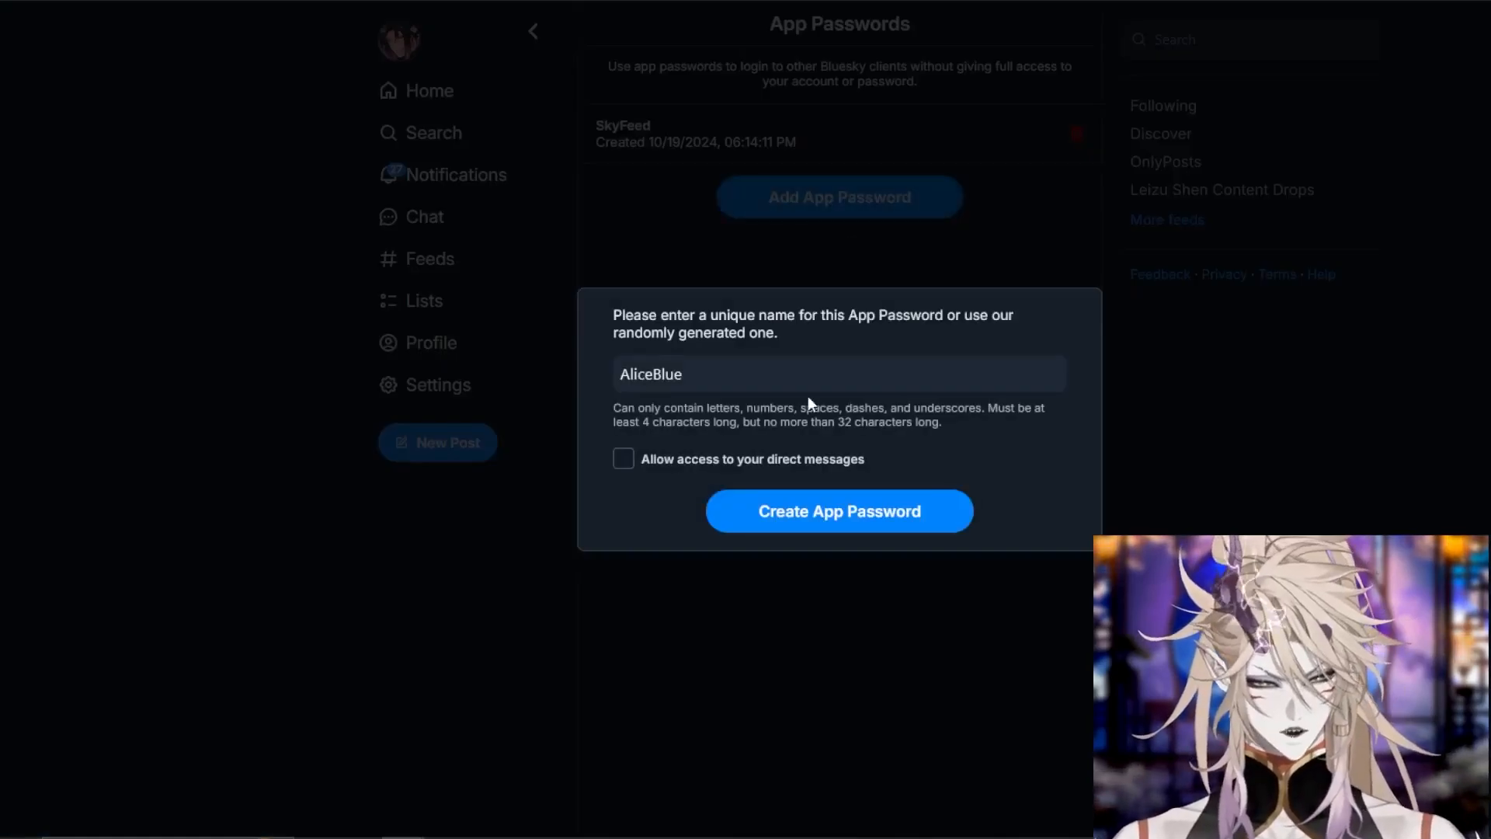
text(Skyfeed)
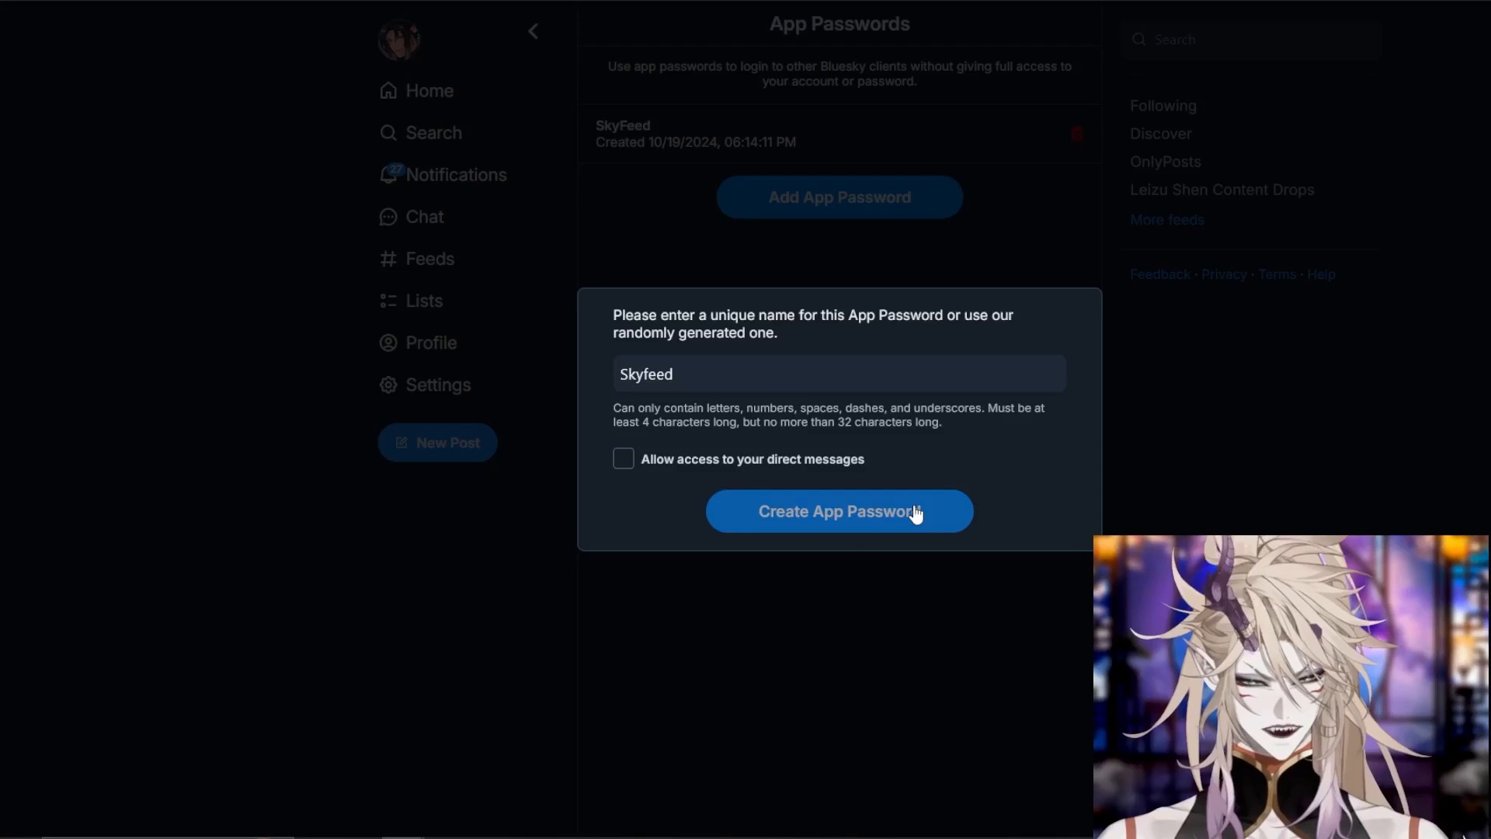
click(839, 512)
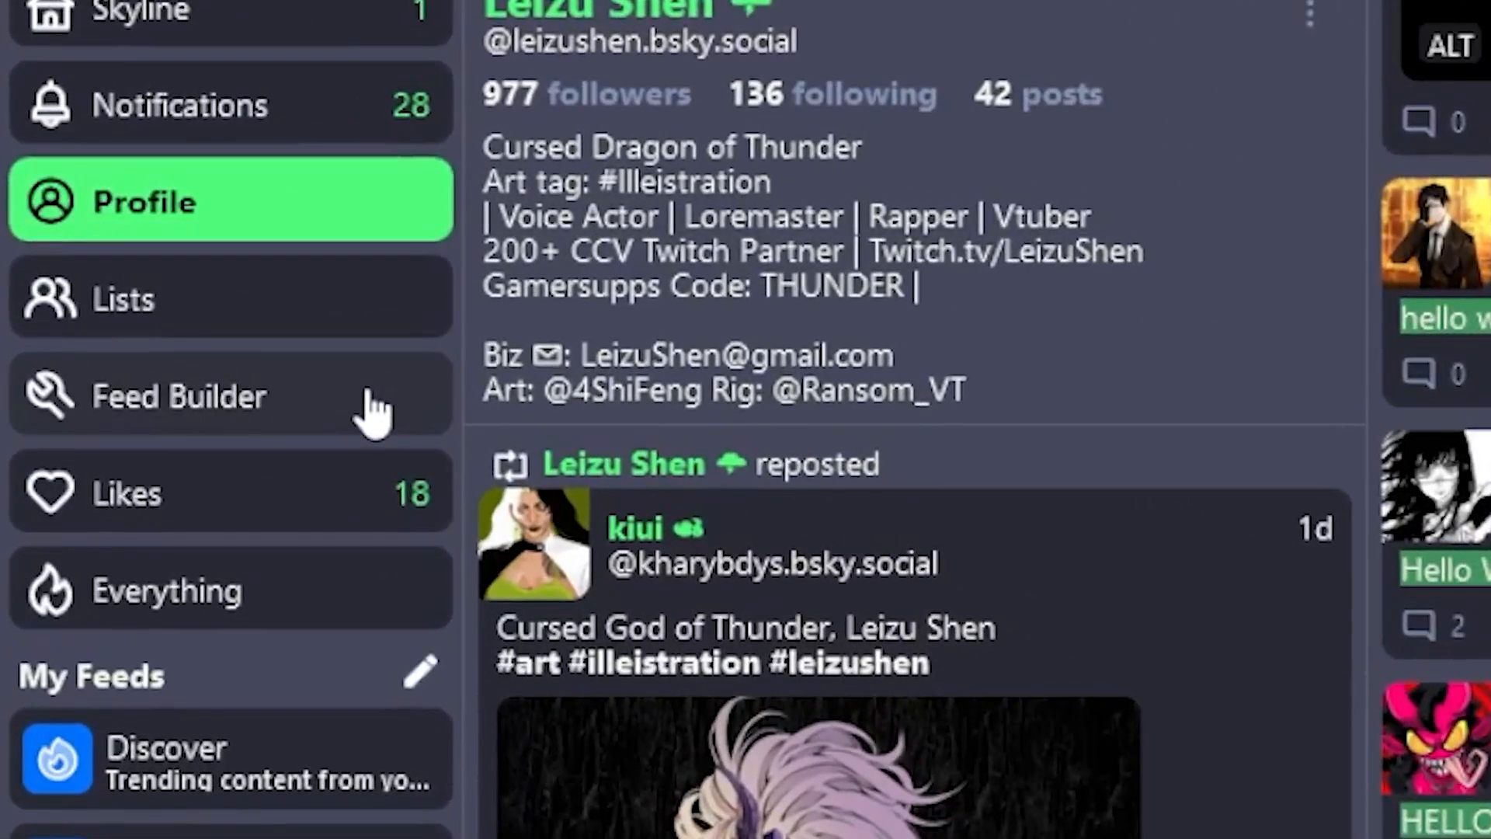
Create a new feed in the Feed Builder and name it 'Test Feed'
click(179, 396)
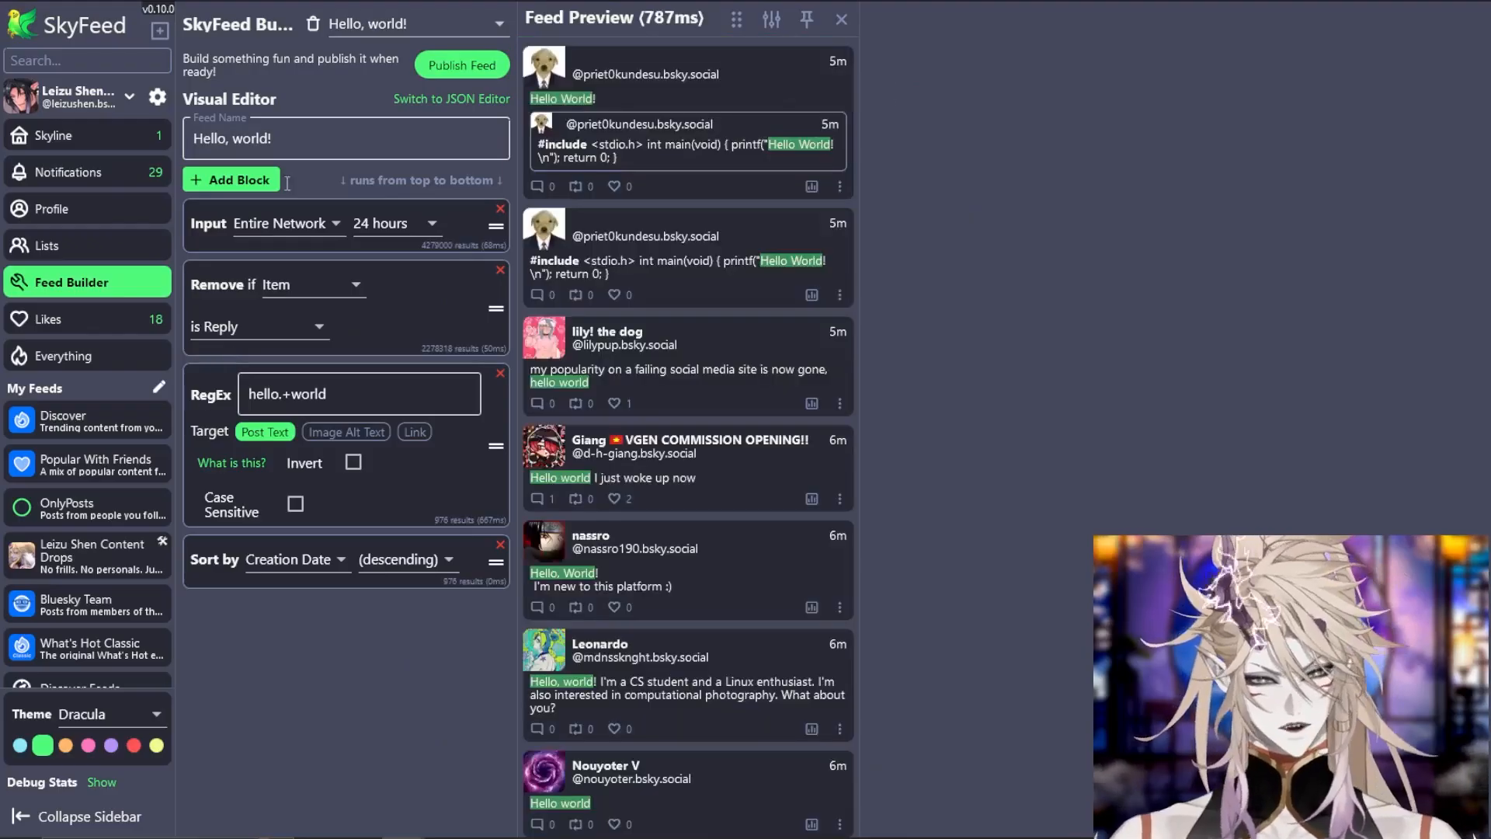
click(409, 24)
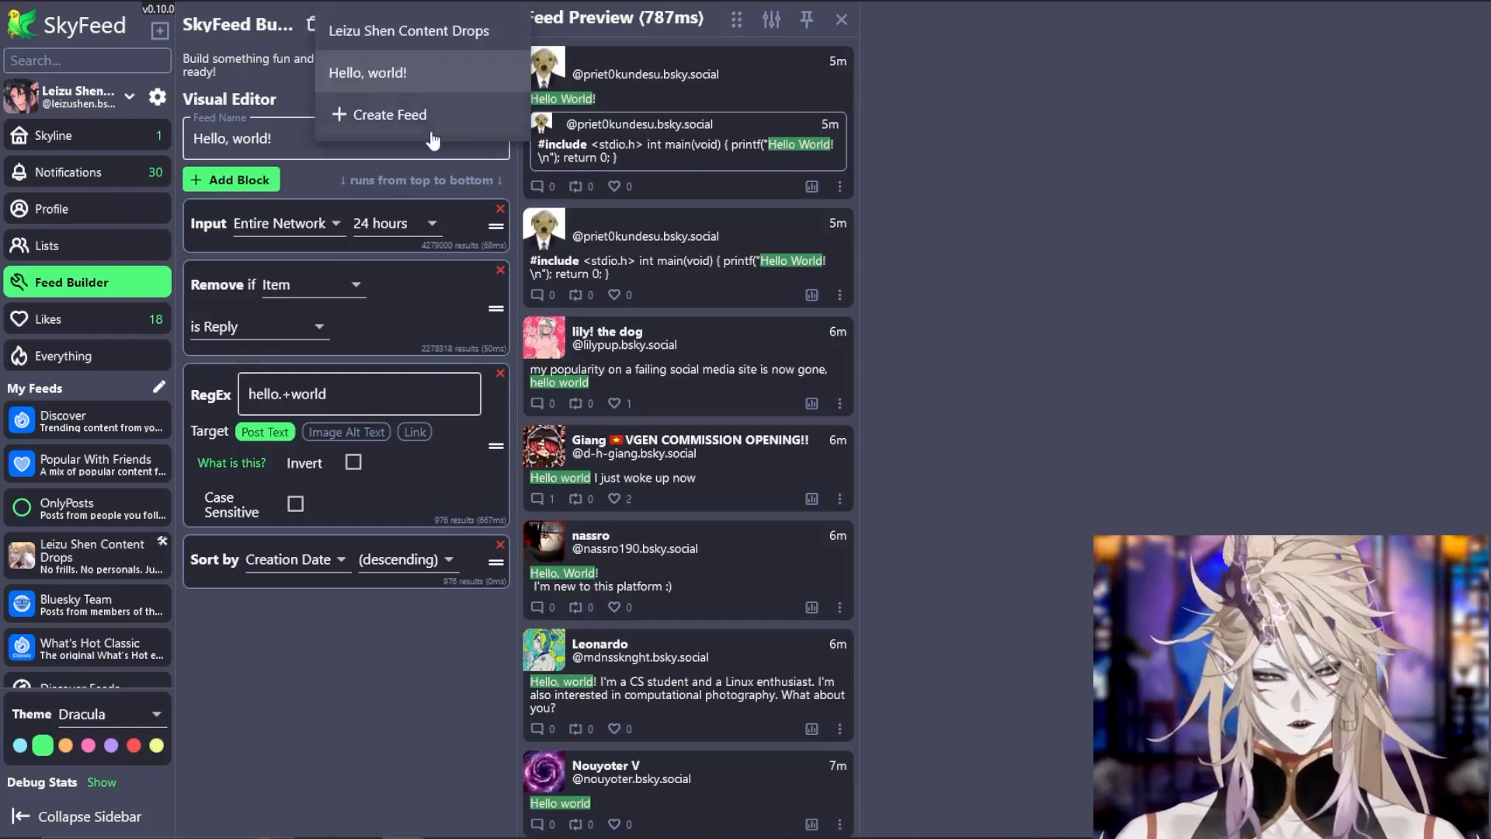
click(368, 73)
text(T)
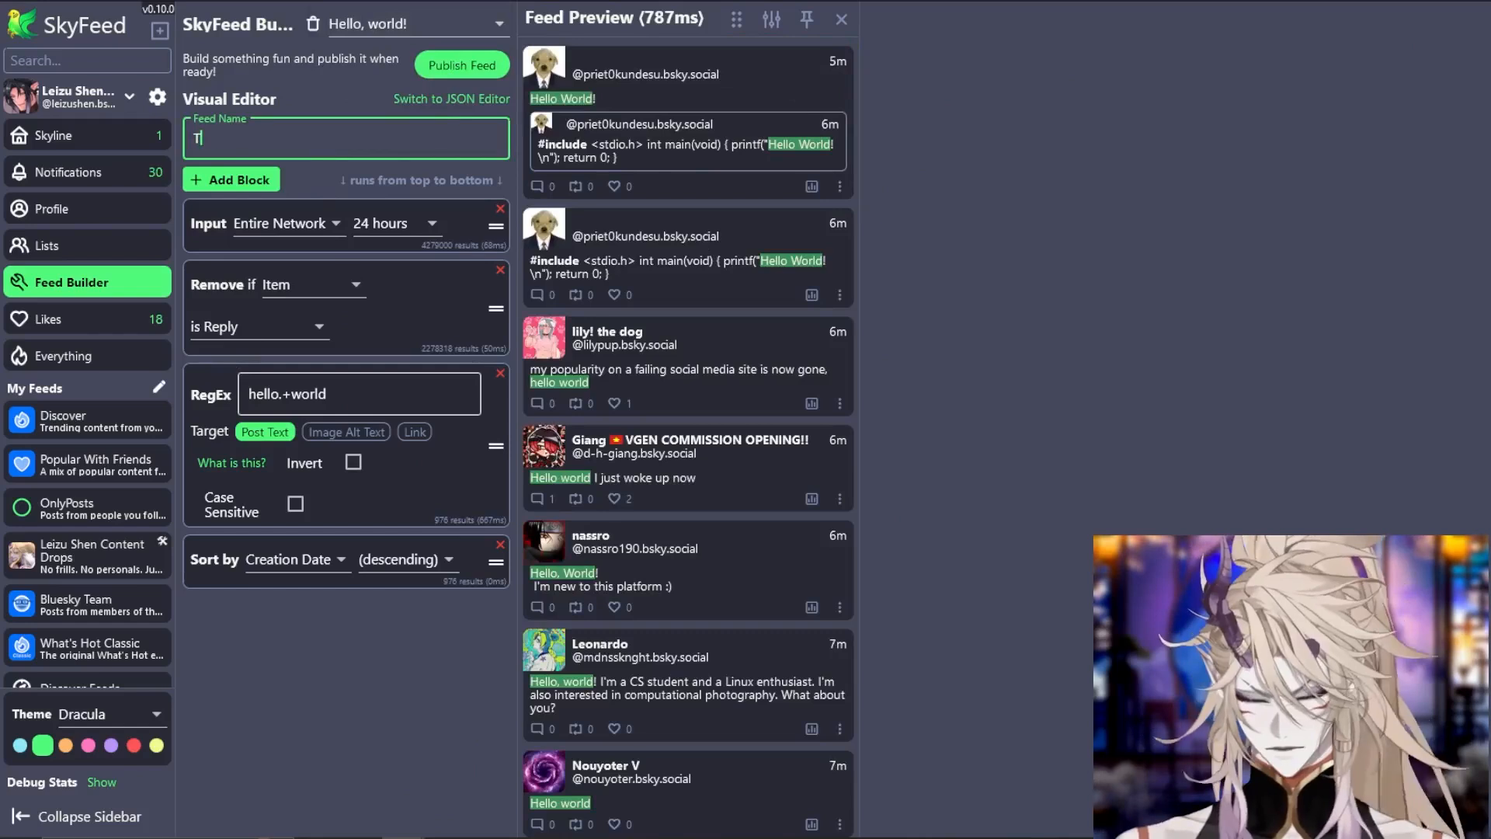
text(est Feed)
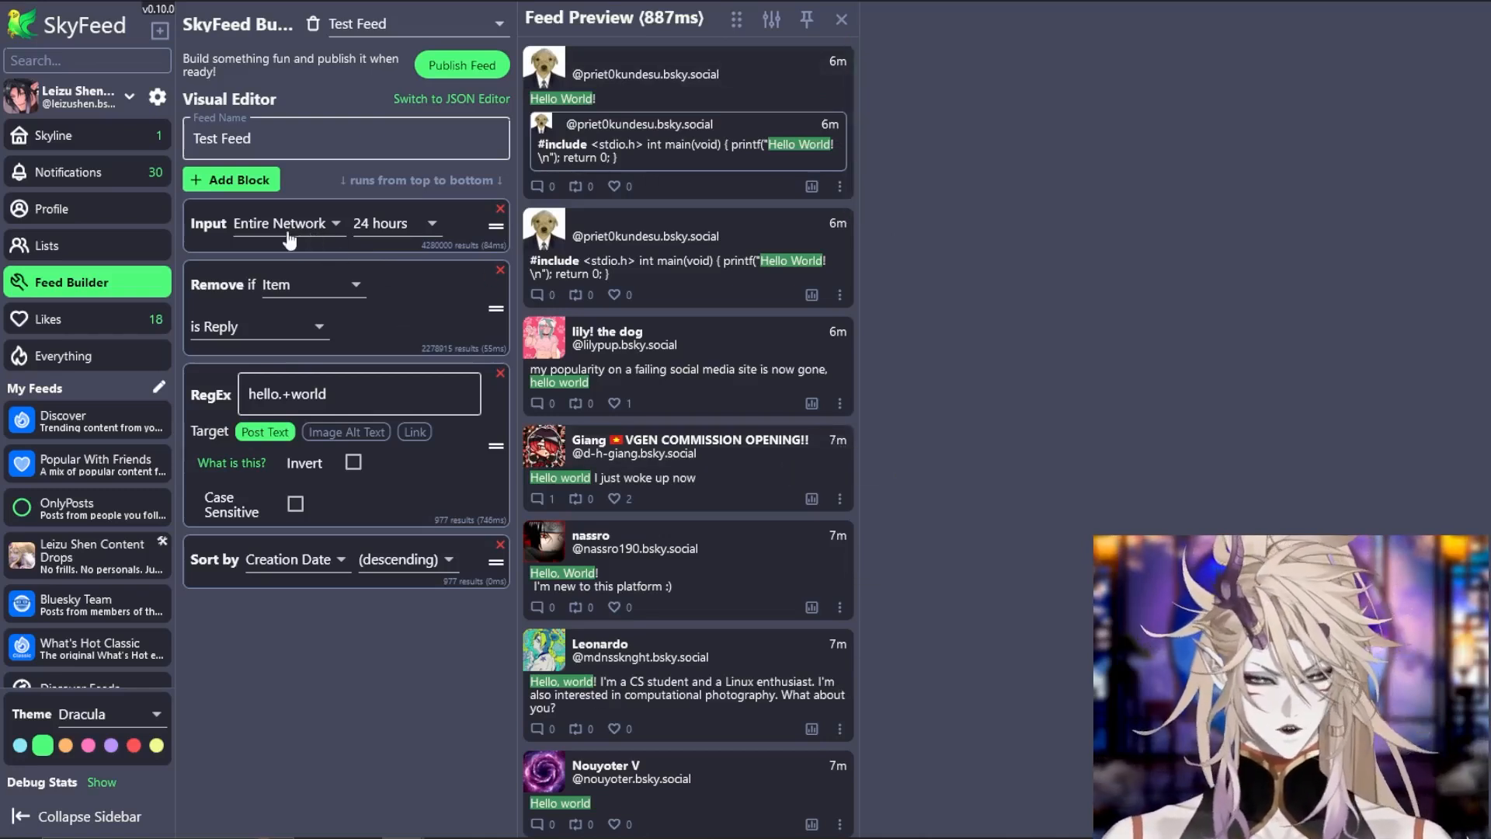
Set the Input block to Single User with myself as source and select the hello world RegEx text
click(281, 222)
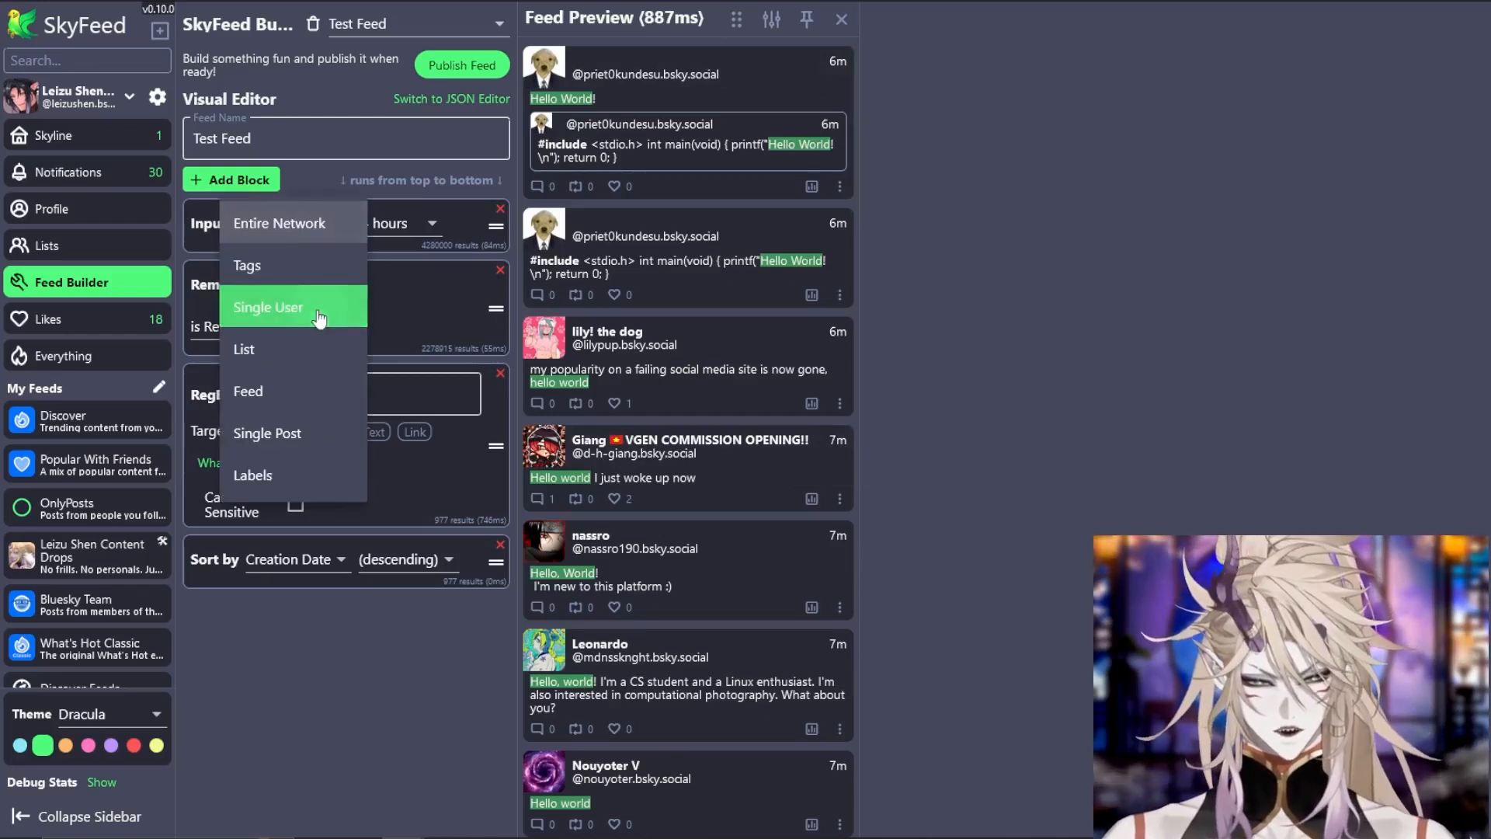
click(269, 306)
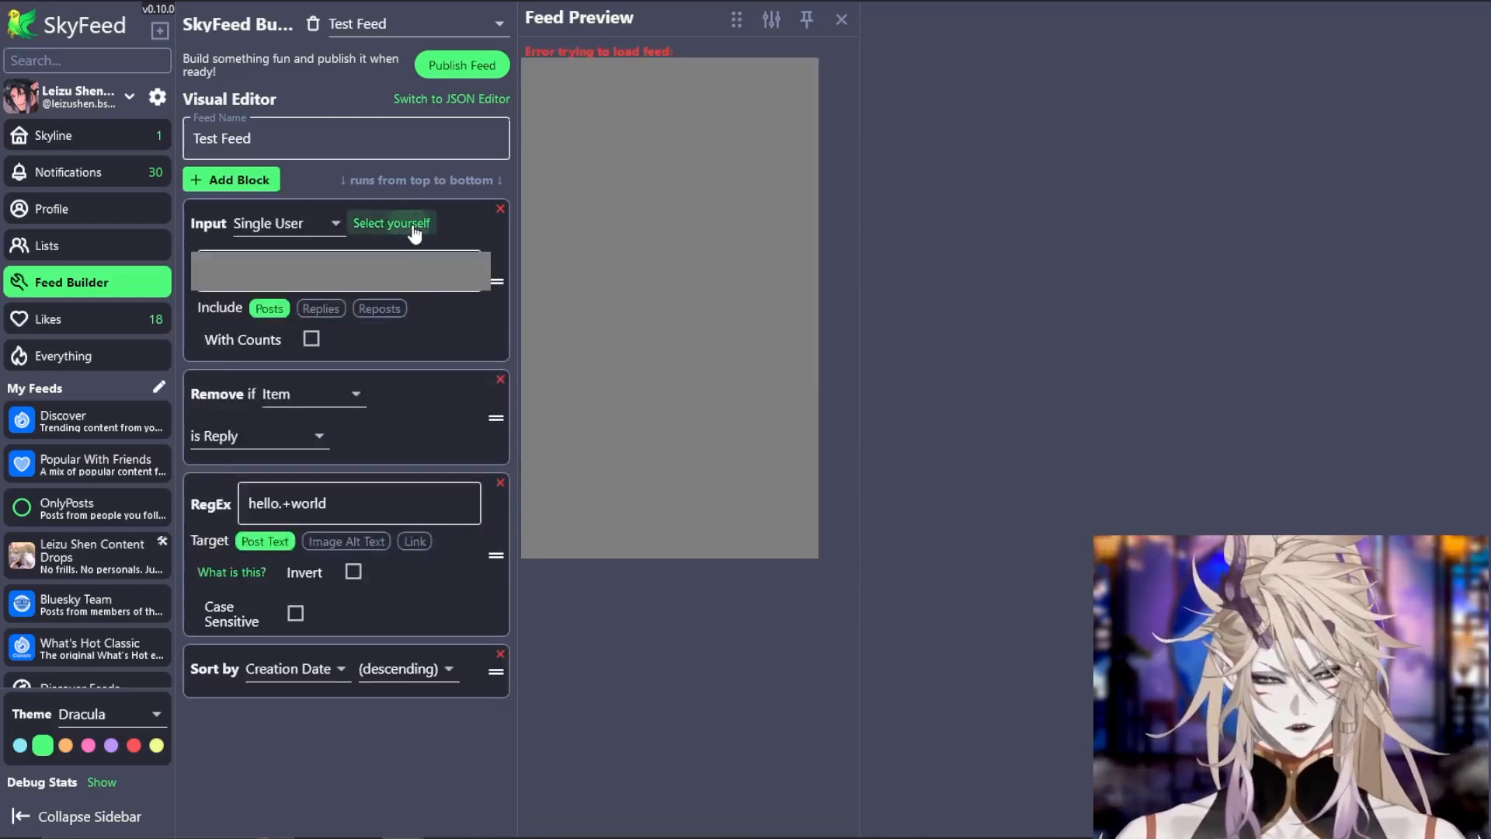
click(392, 222)
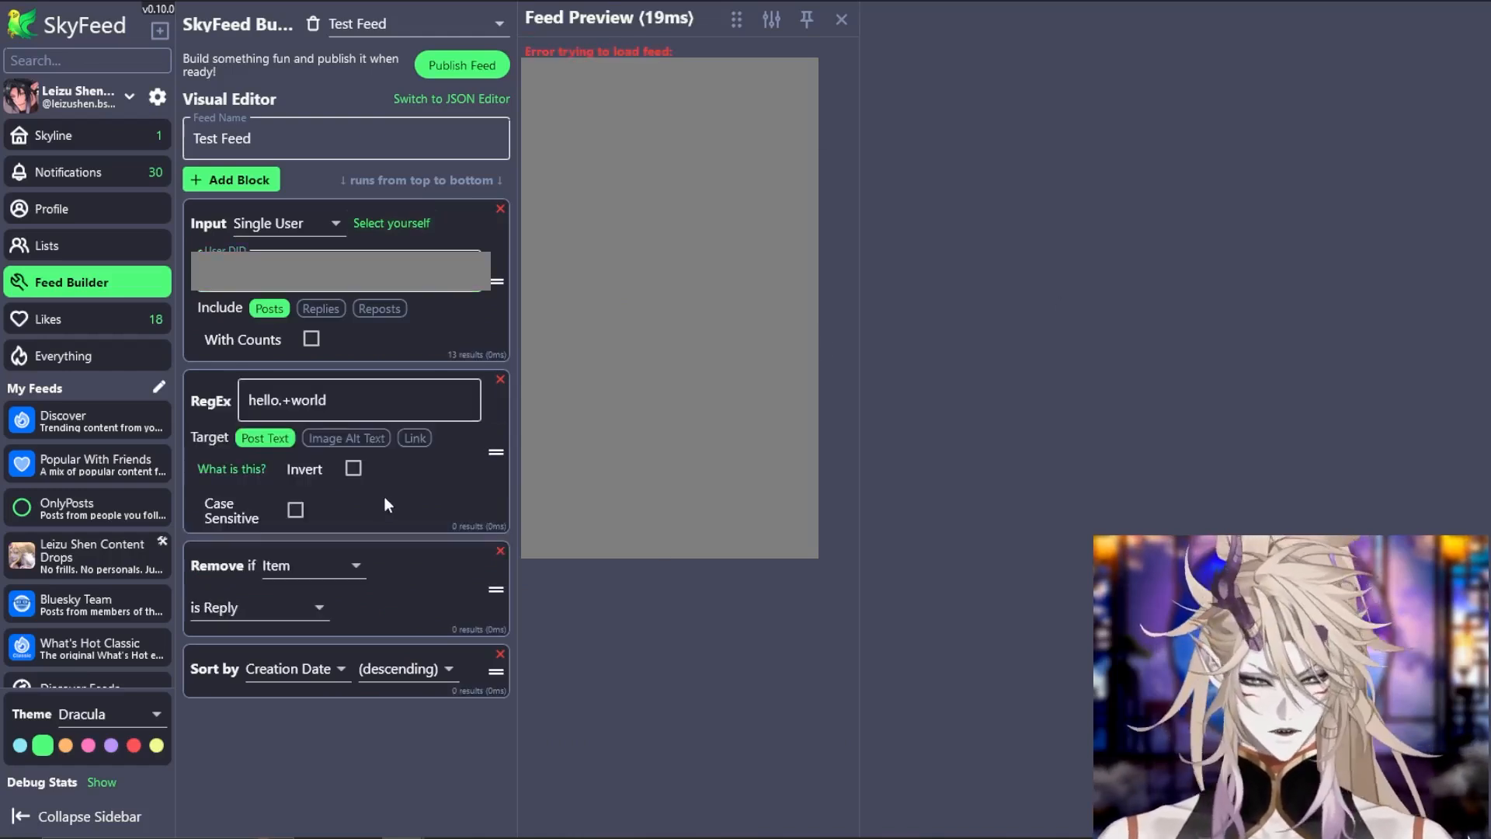
click(359, 399)
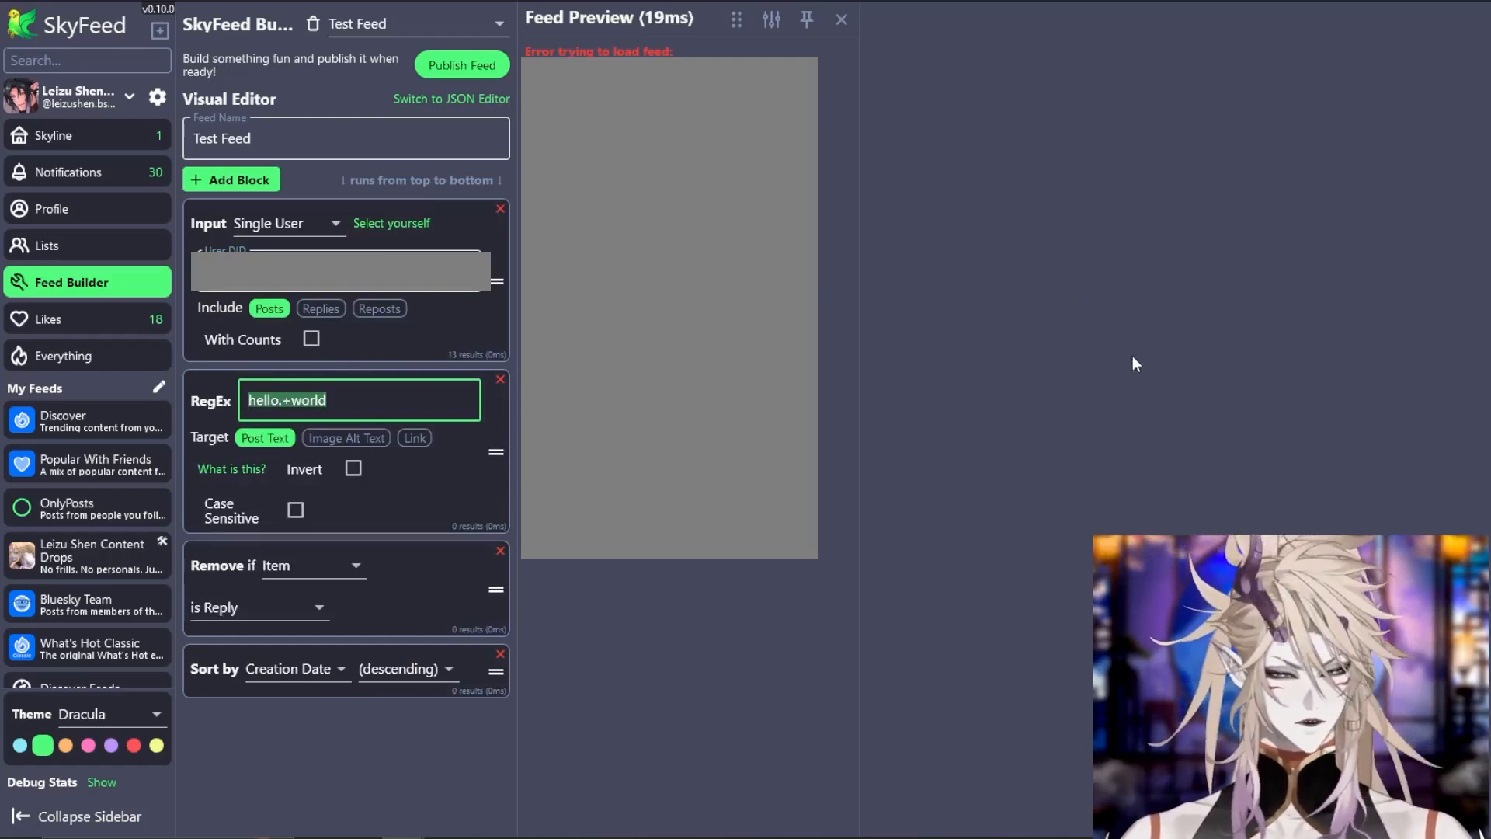
click(359, 399)
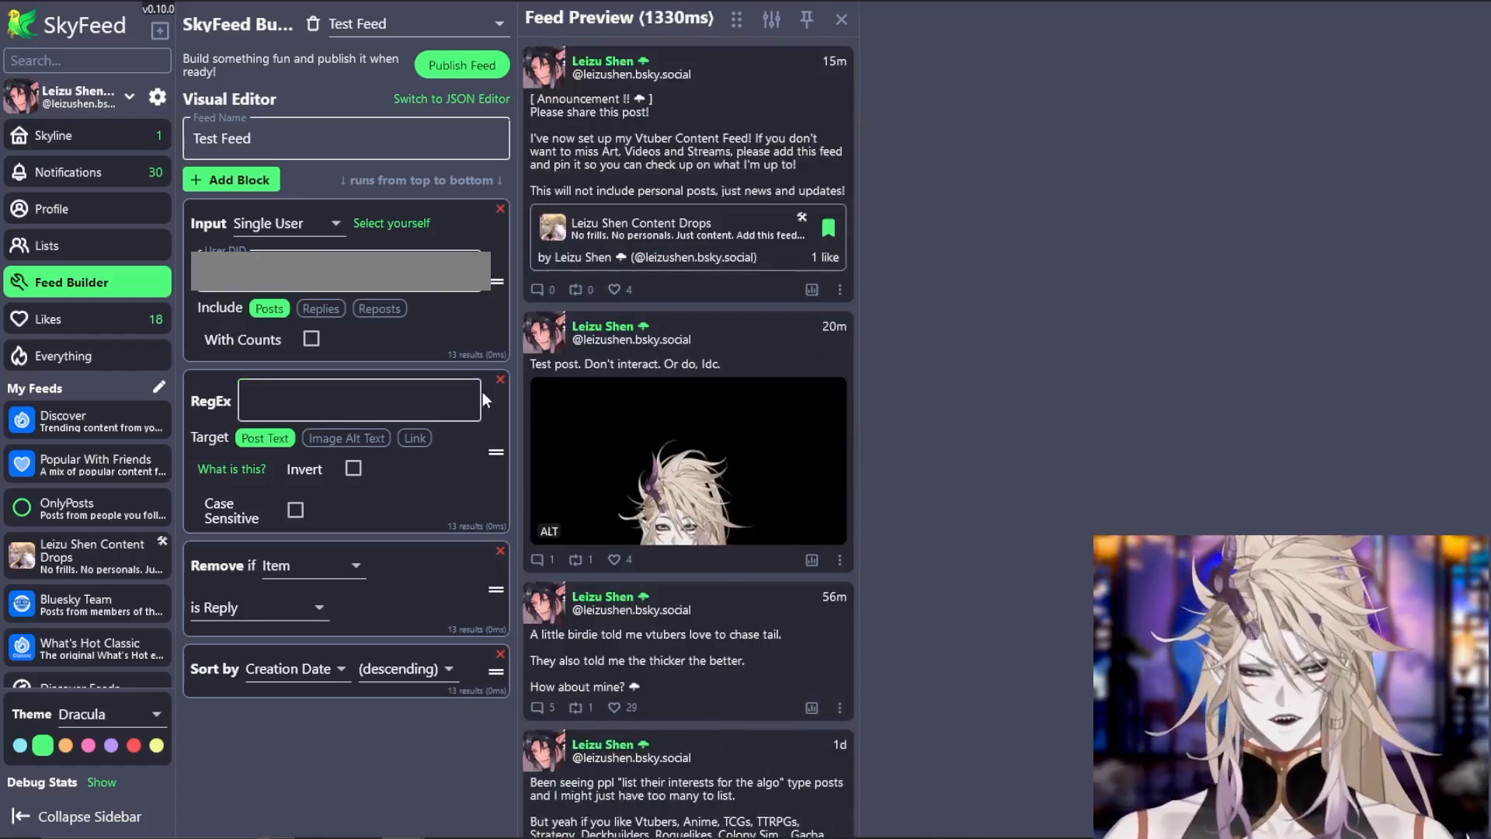
Set the RegEx filter to 'LeizuDrops' and also match it against Image Alt Text
click(359, 399)
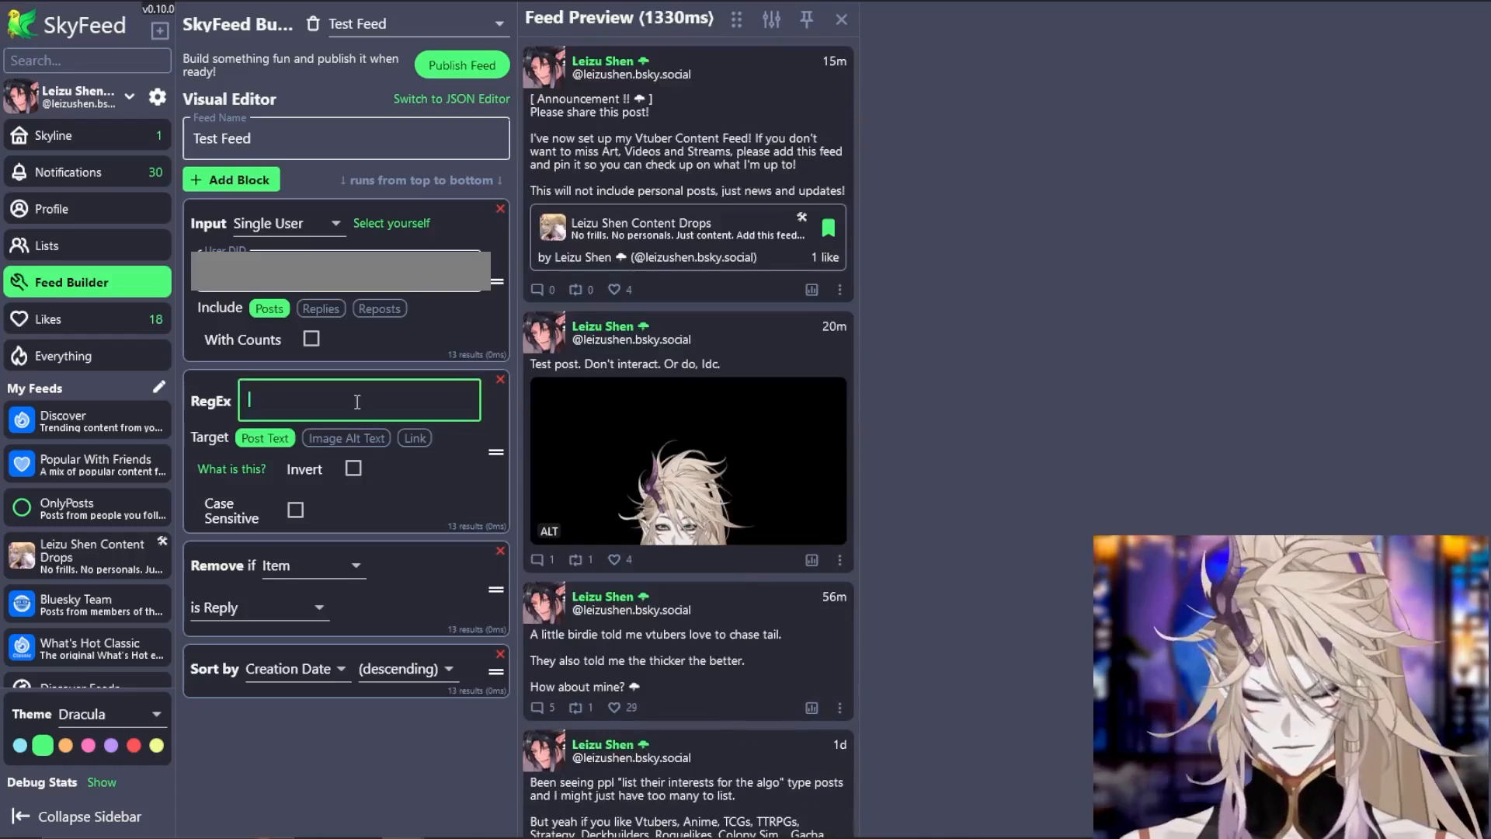
text(Announcement)
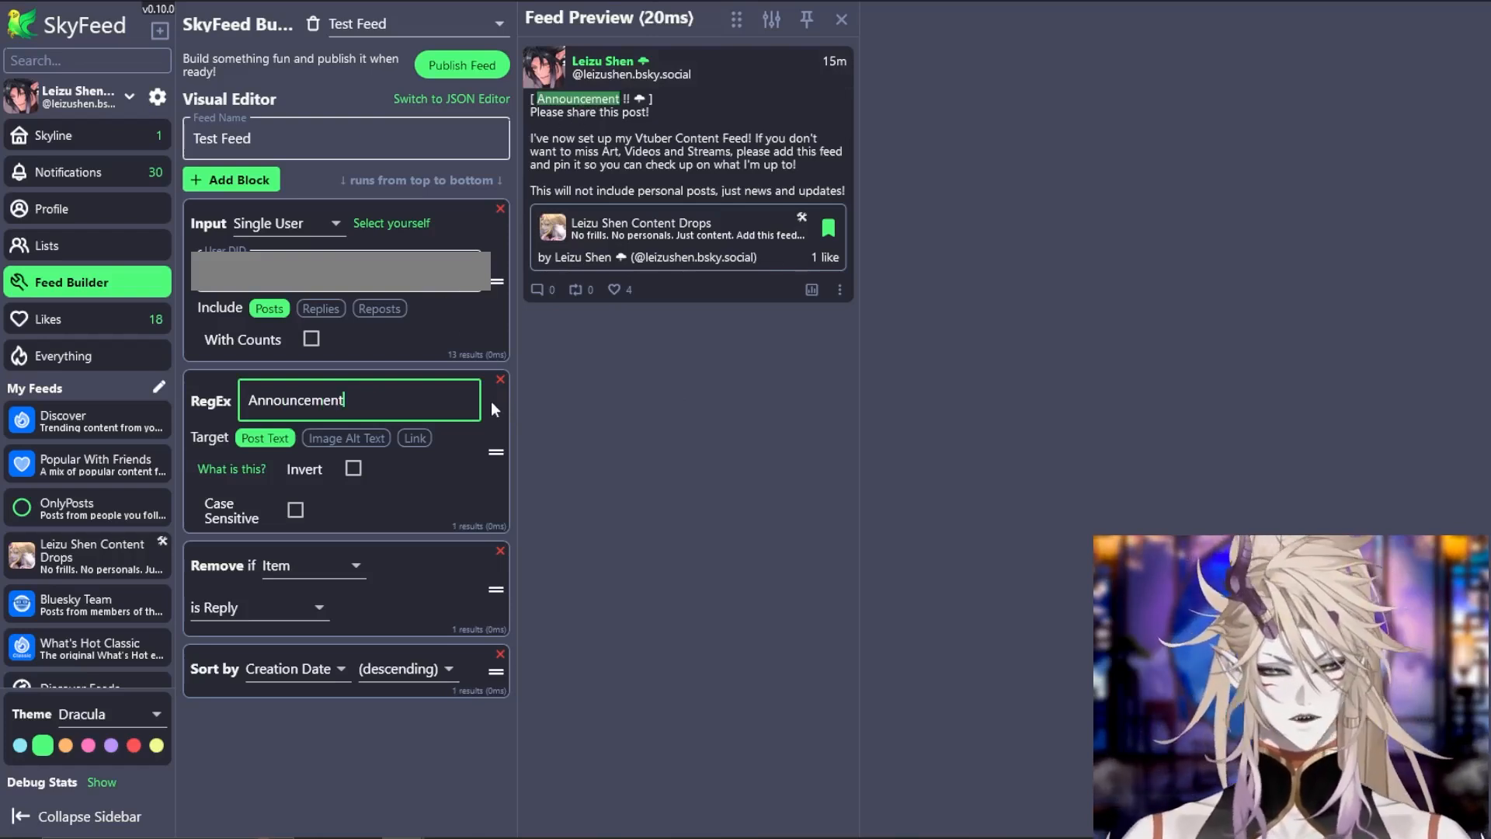
click(345, 438)
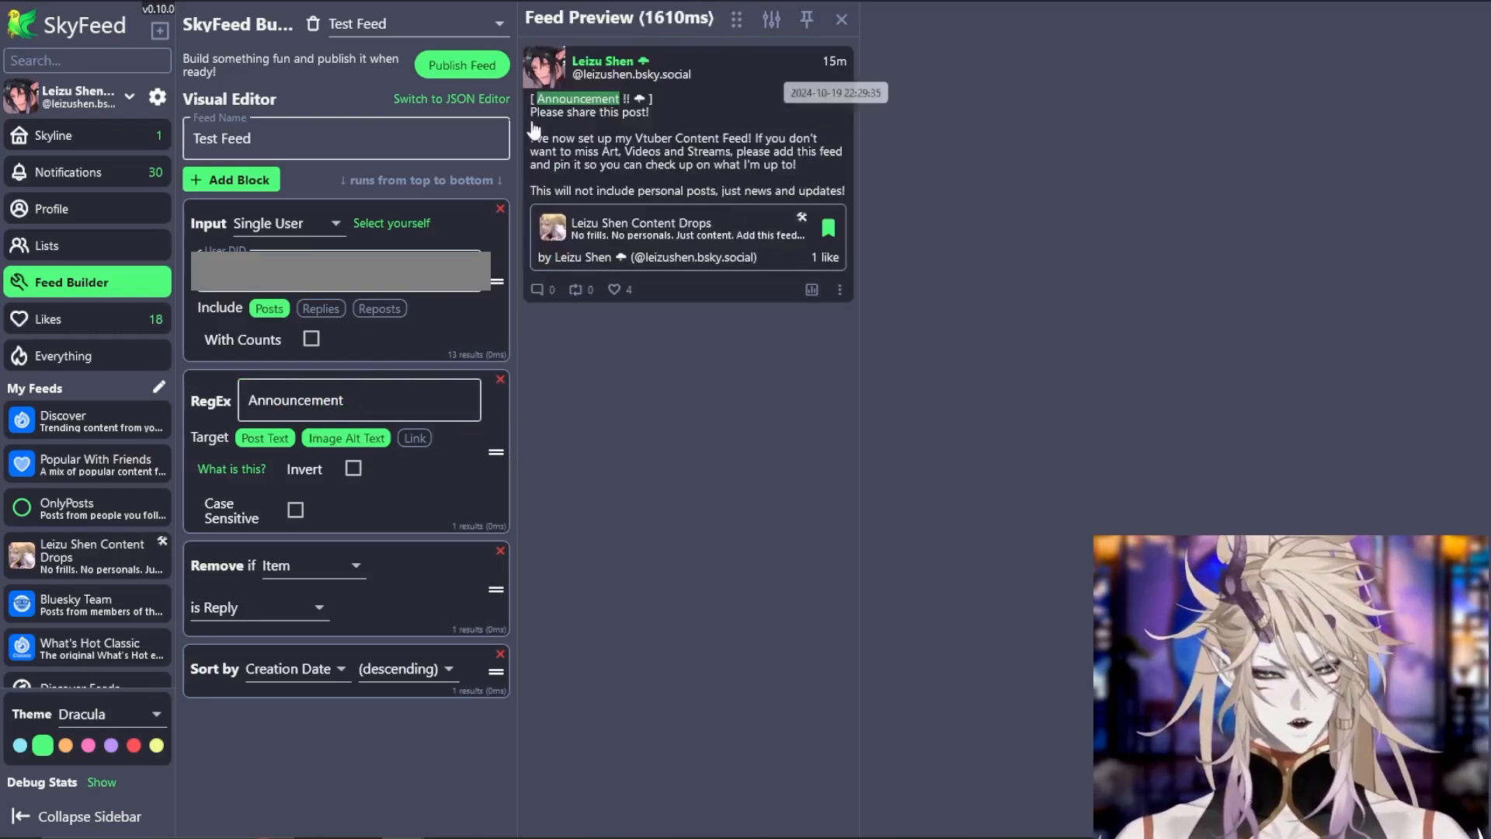
text(LeizuDrops)
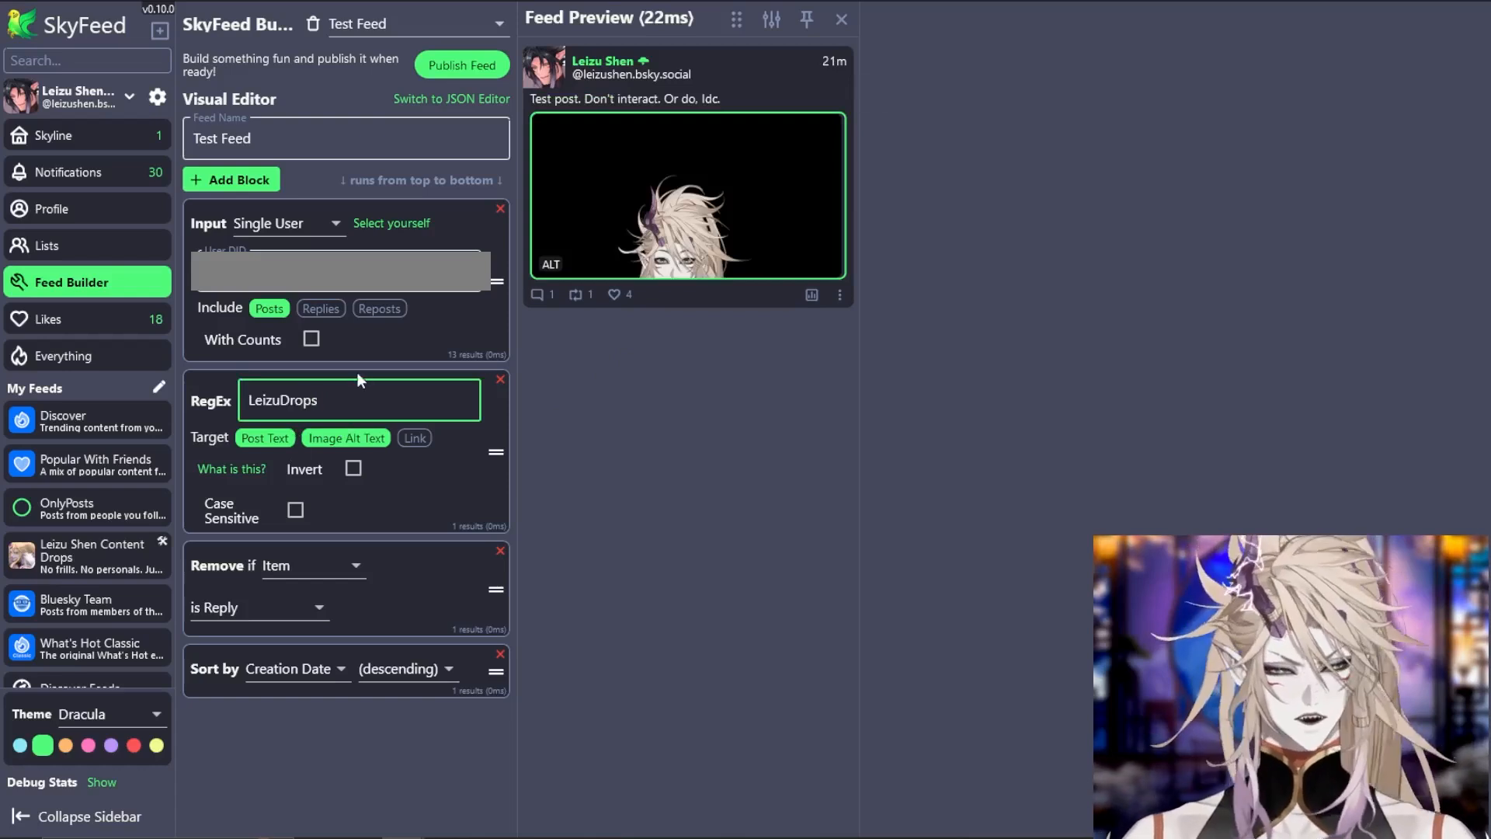
double_click(281, 399)
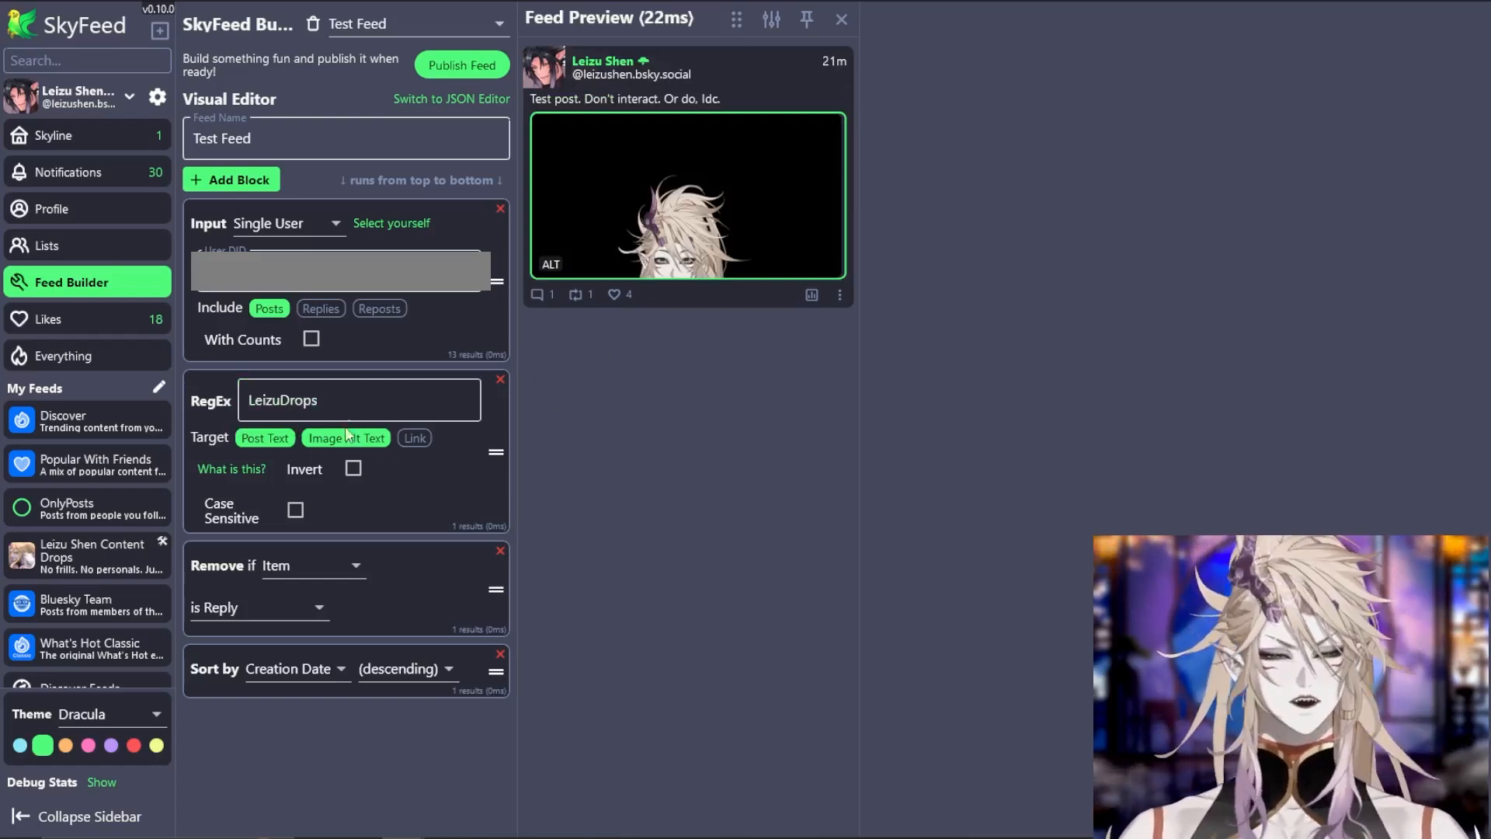
mouse_move(564, 276)
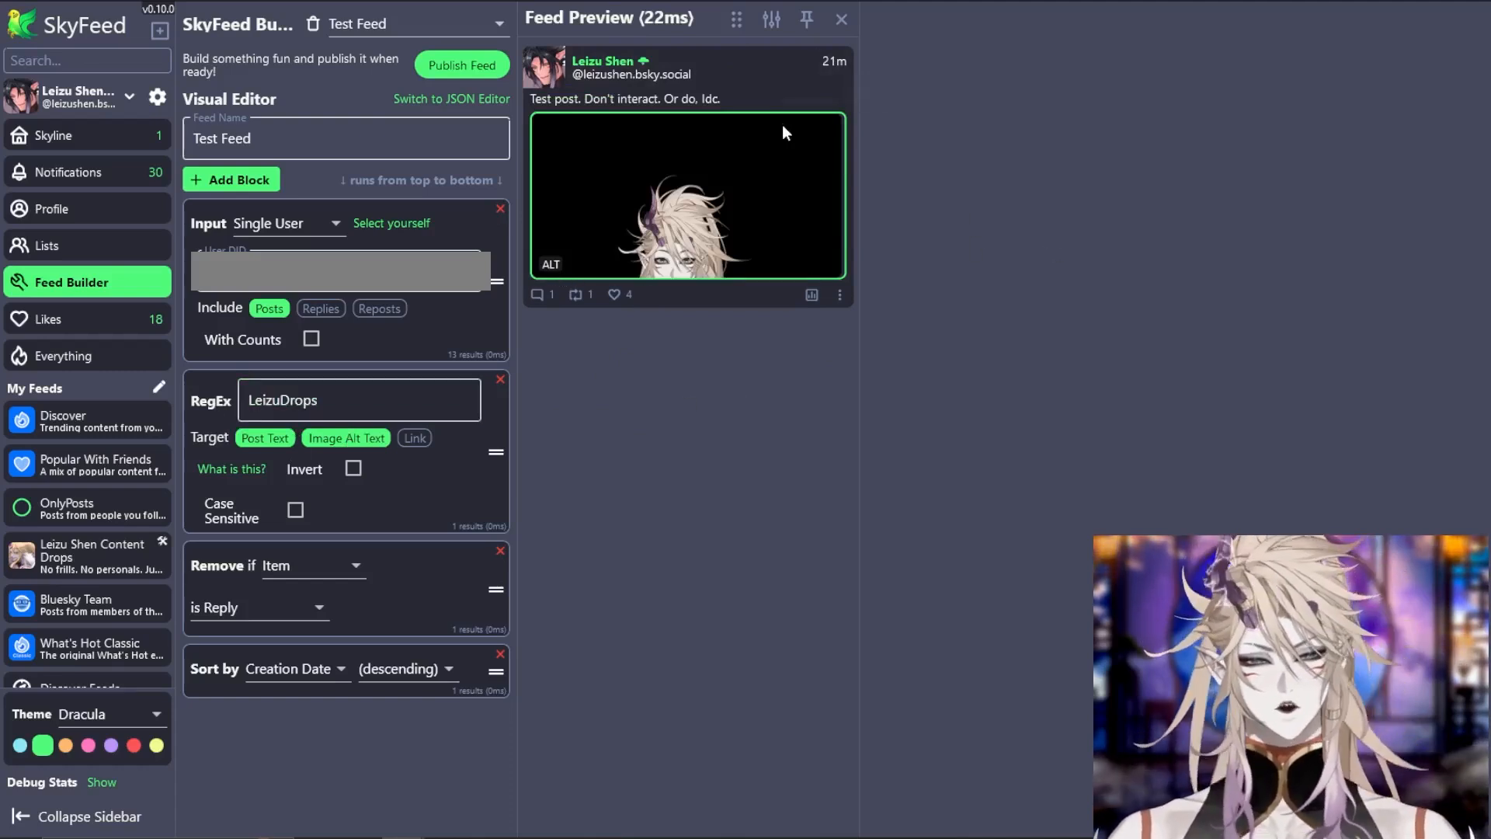
mouse_move(747, 353)
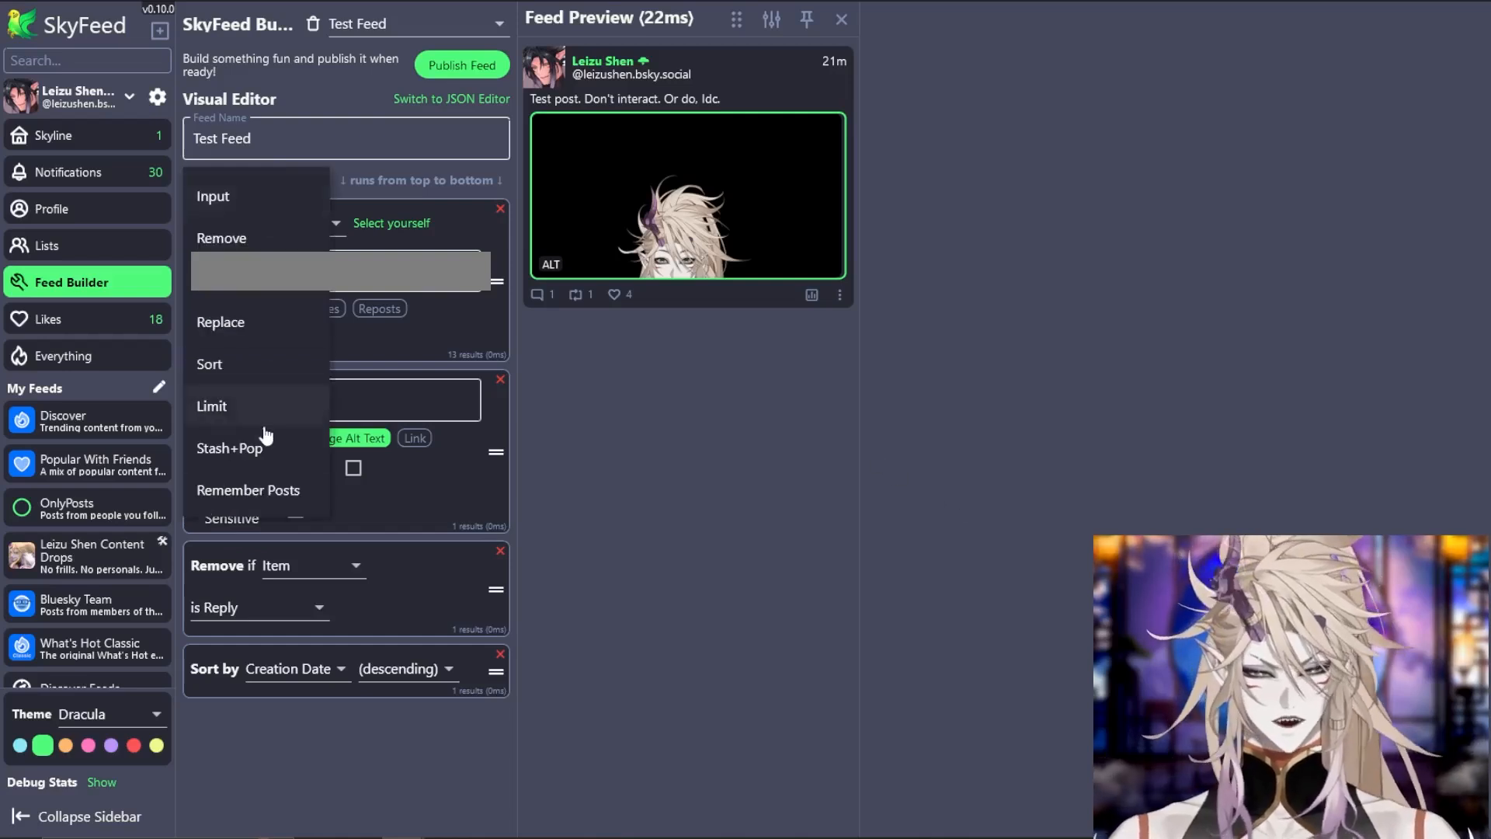
click(212, 406)
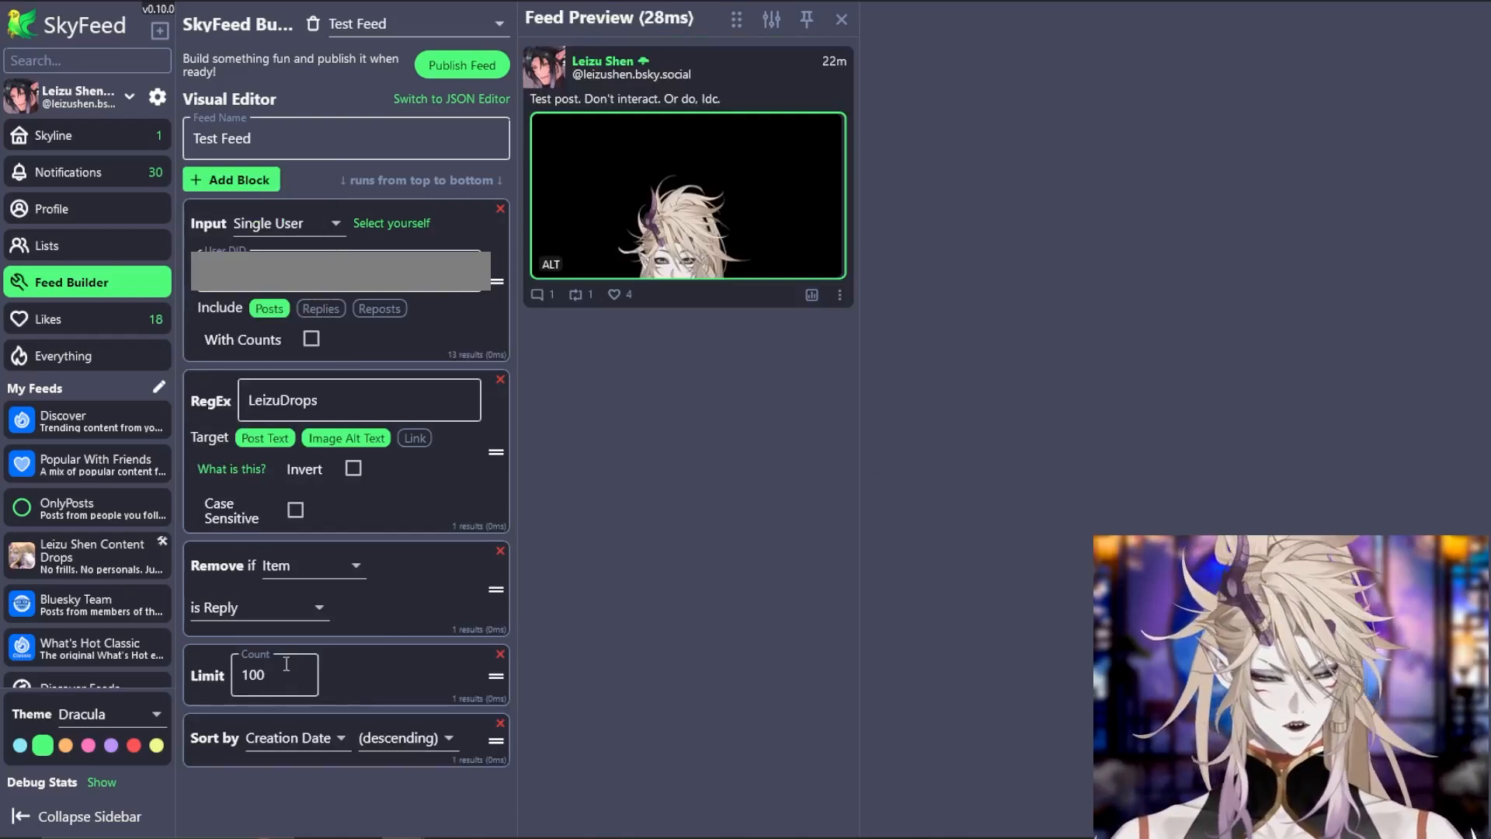
click(498, 652)
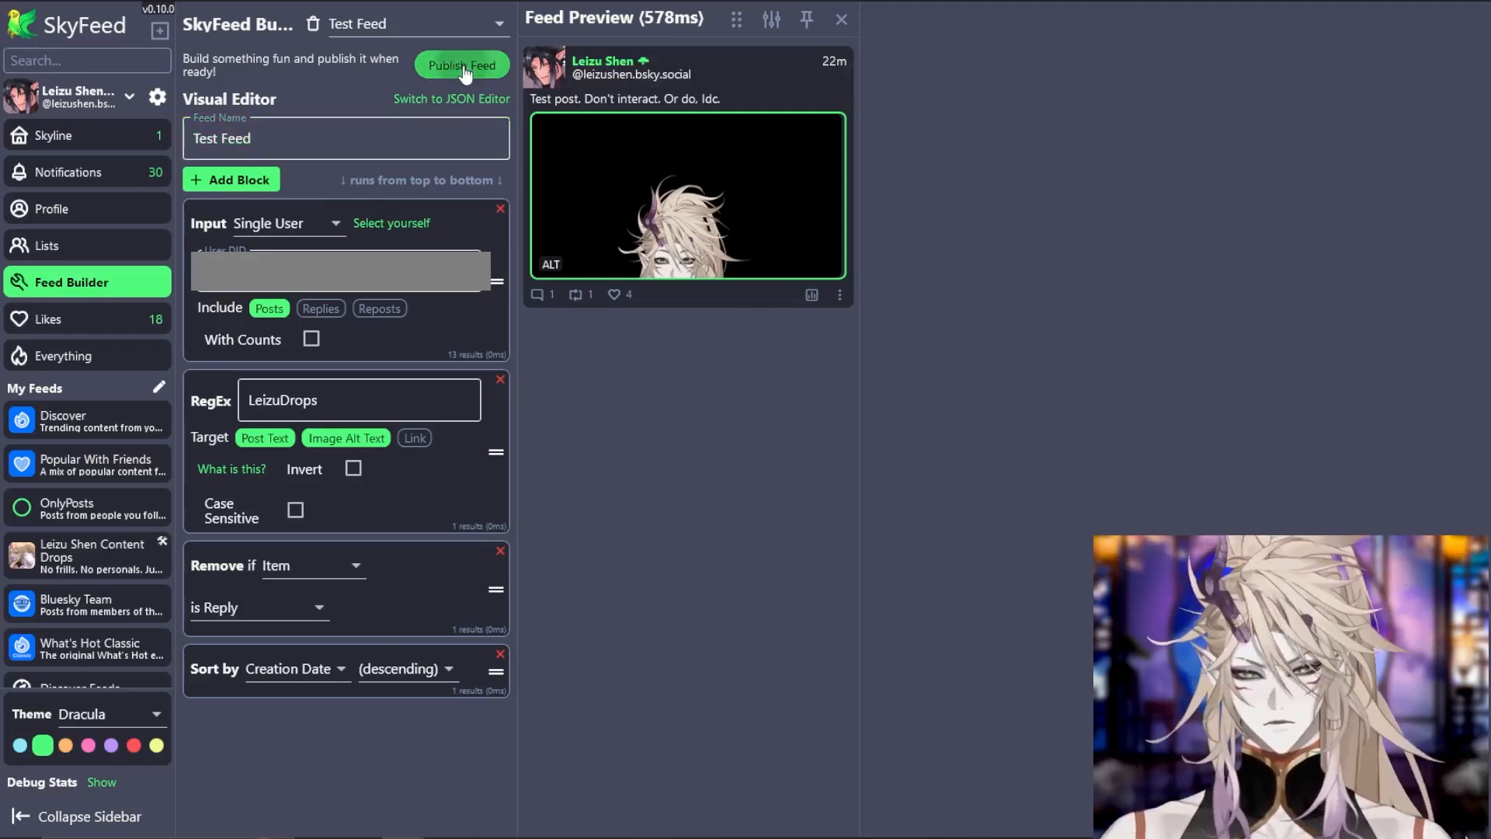
Publish the feed under the EUPL-1.2 licence and bring up its sharing menu in Bluesky
click(463, 65)
text(lolmemgeg)
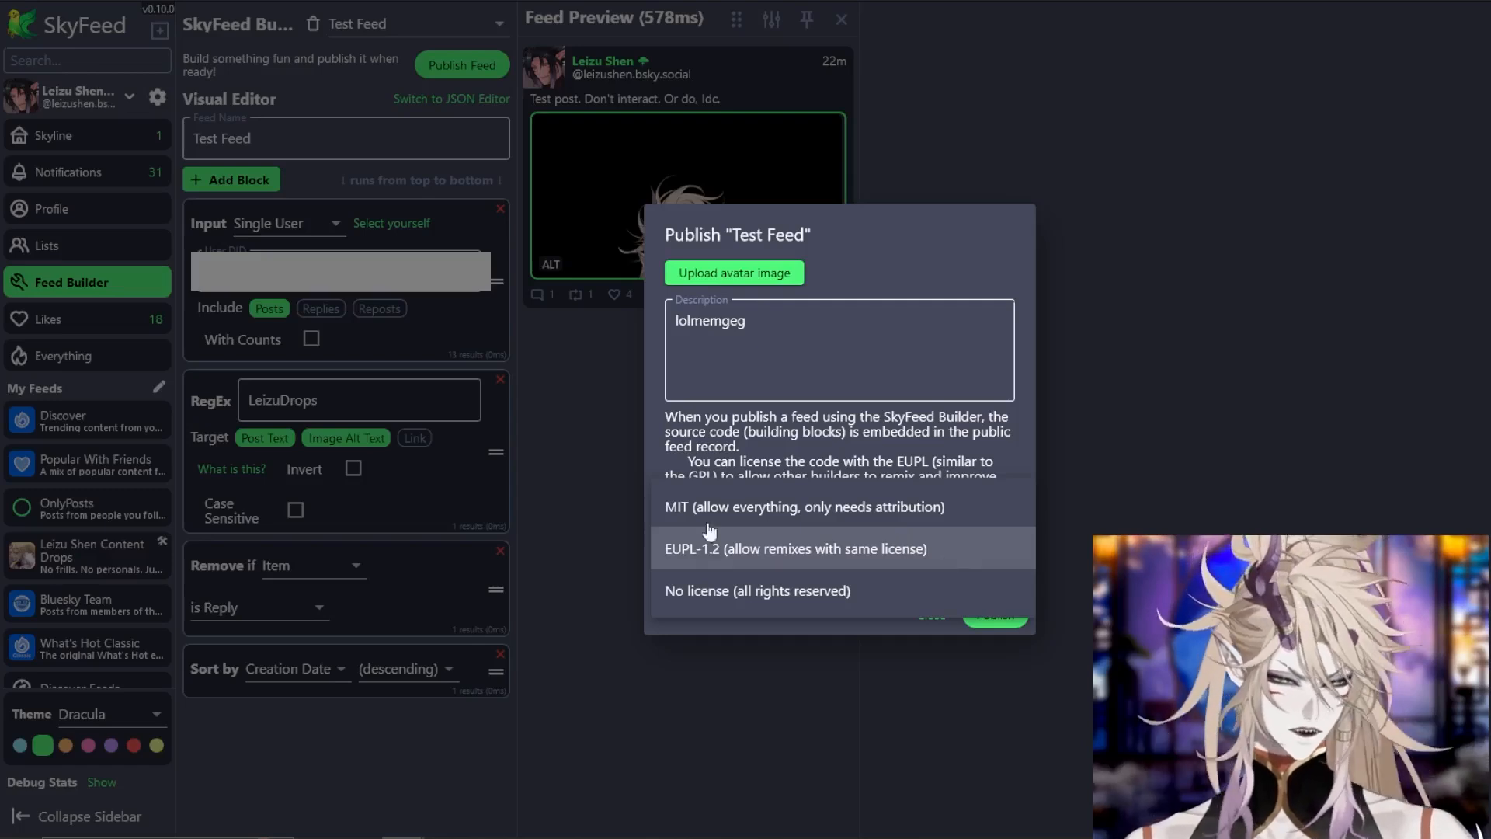
click(794, 549)
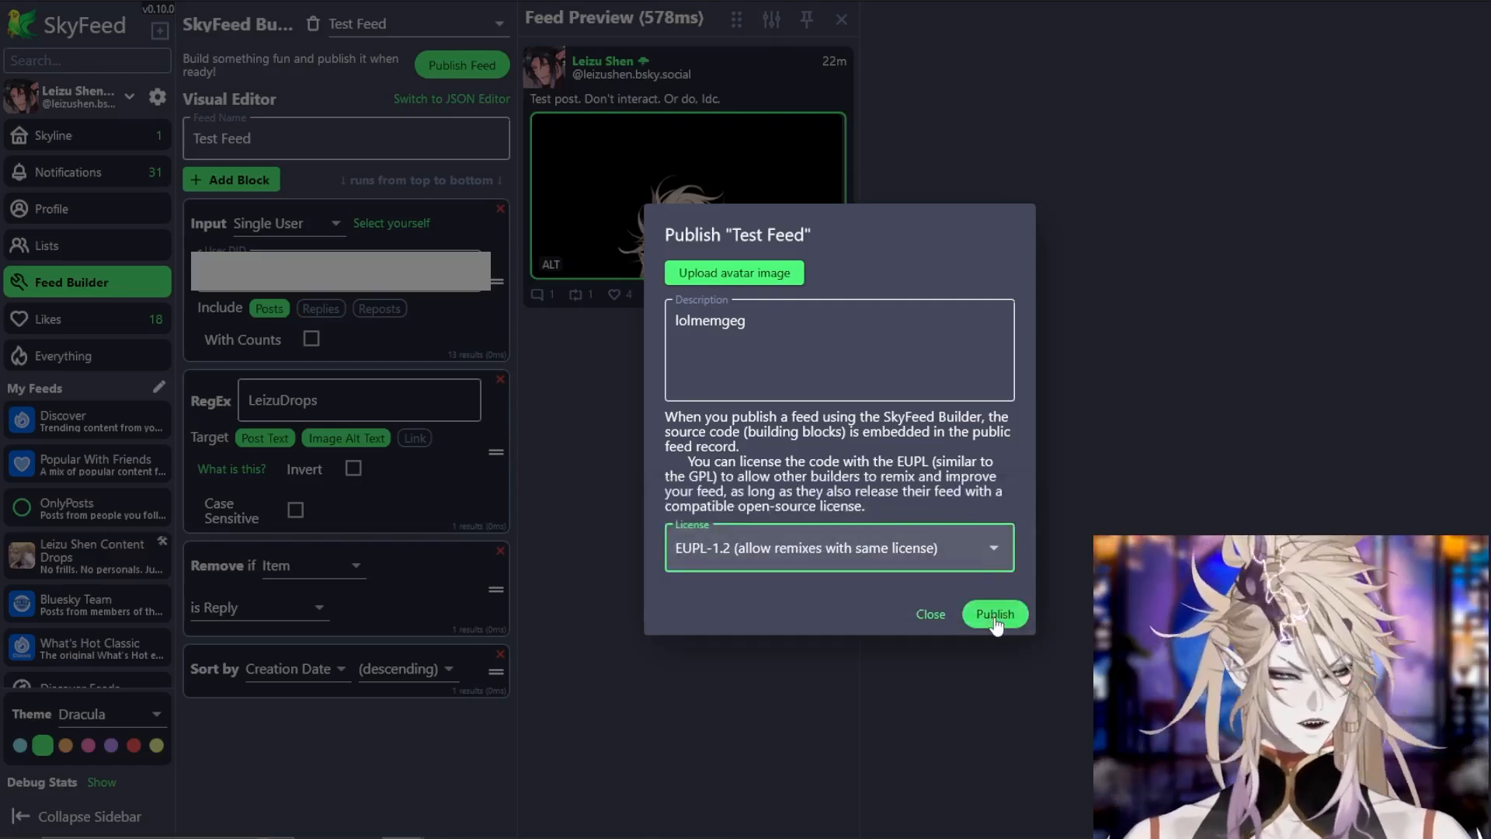
click(994, 614)
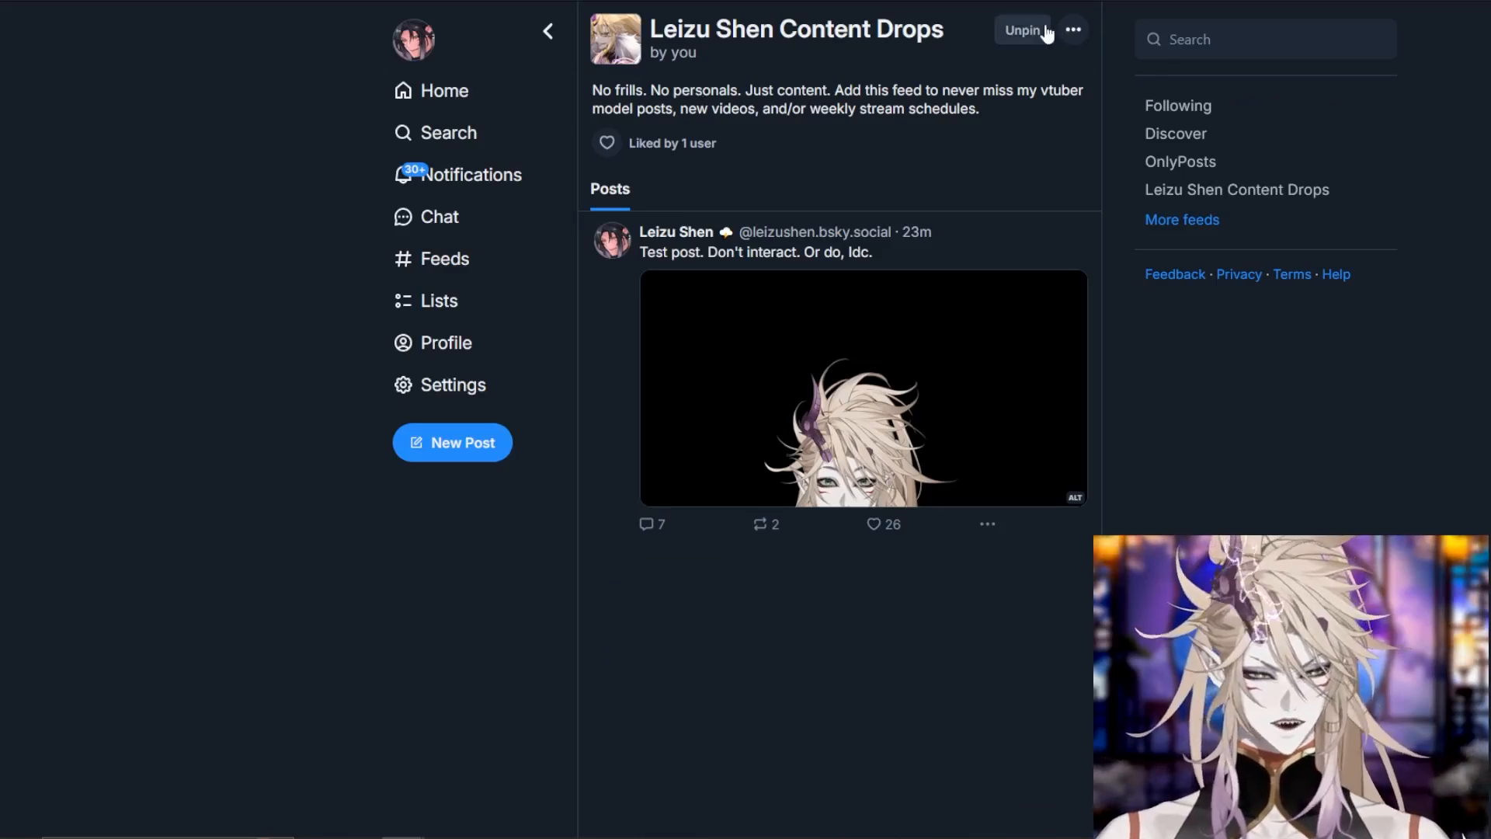
click(1074, 29)
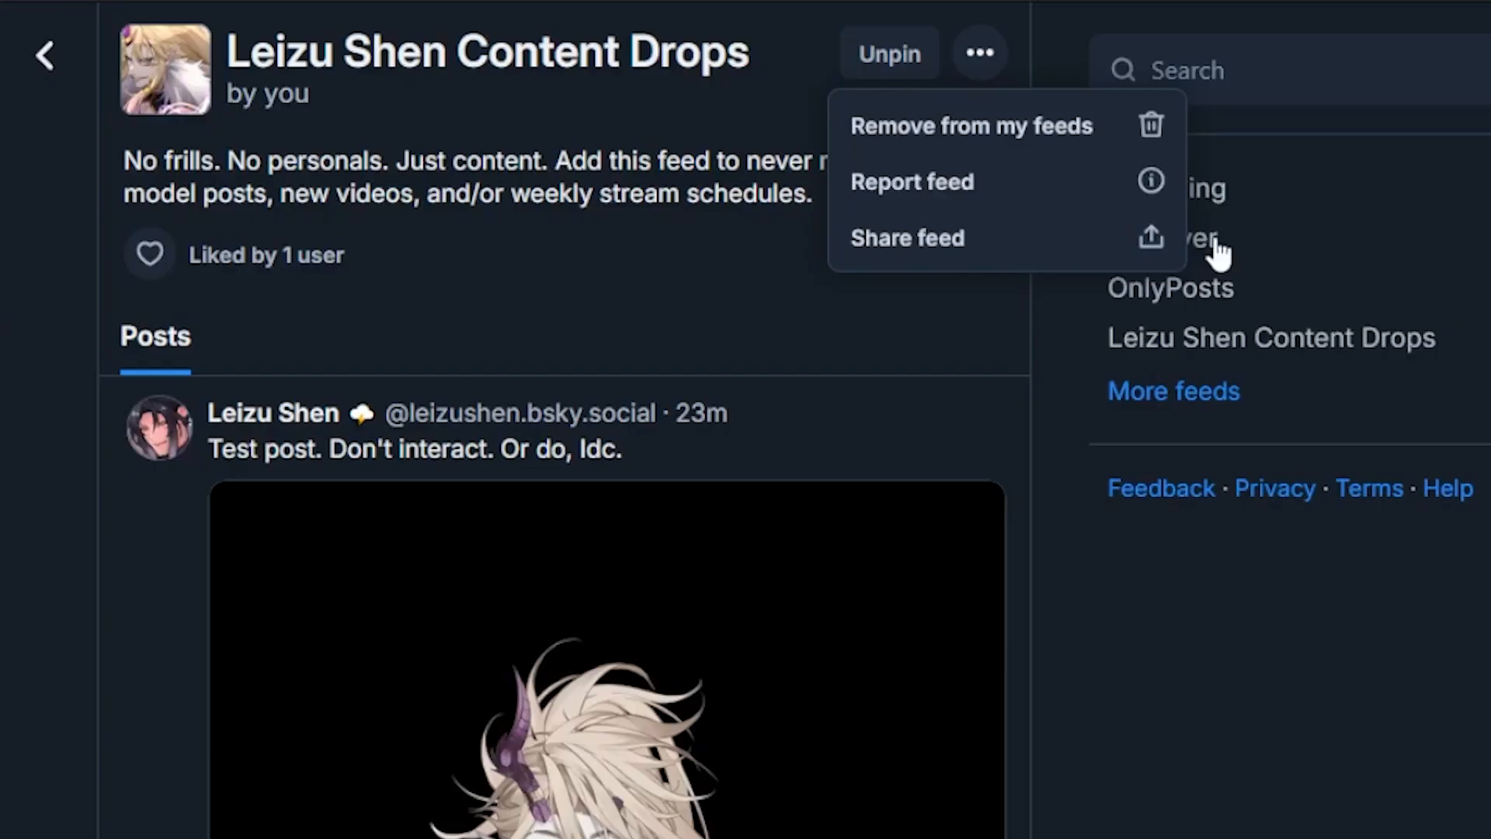